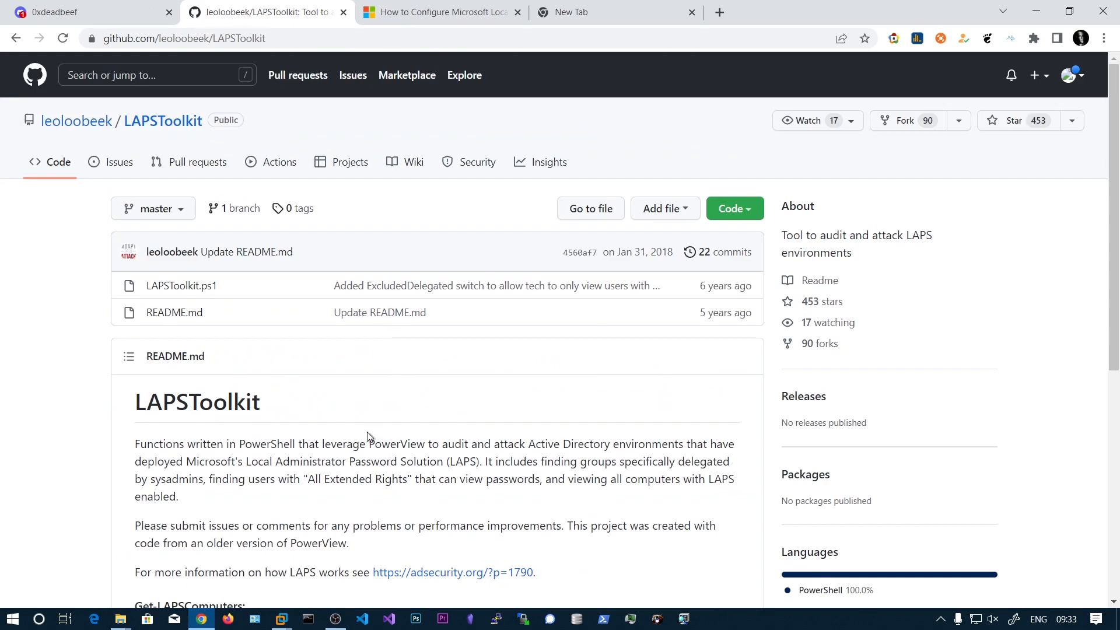
# - Read through the 'How to Configure Microsoft LAPS' article's schema and permission steps, then return to the server
pyautogui.scroll(-3)
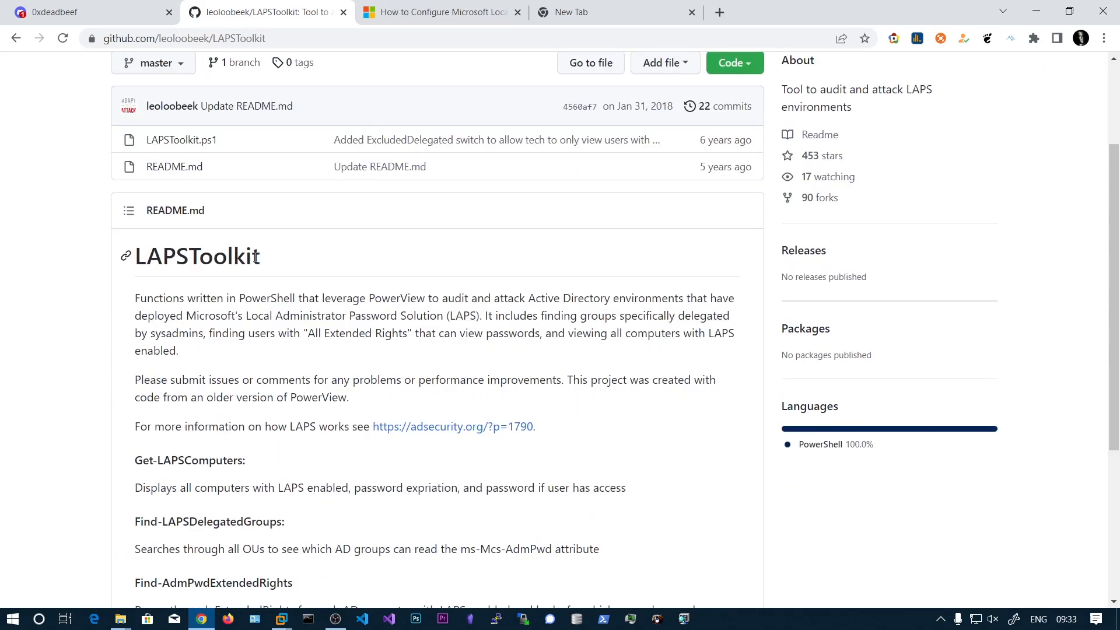
pyautogui.moveTo(308, 278)
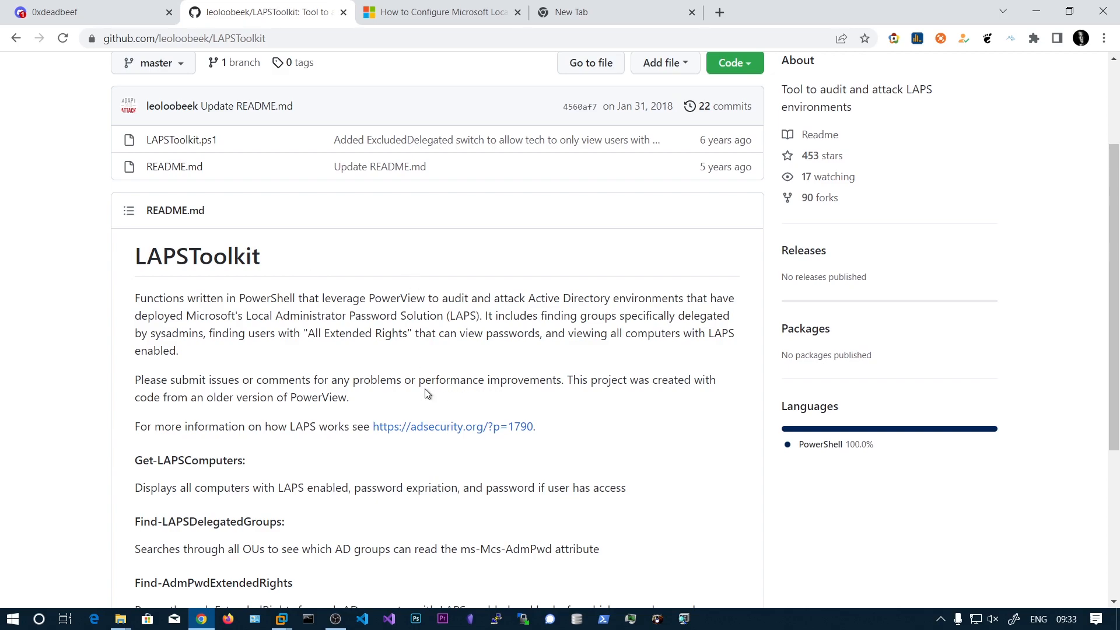
pyautogui.moveTo(391, 405)
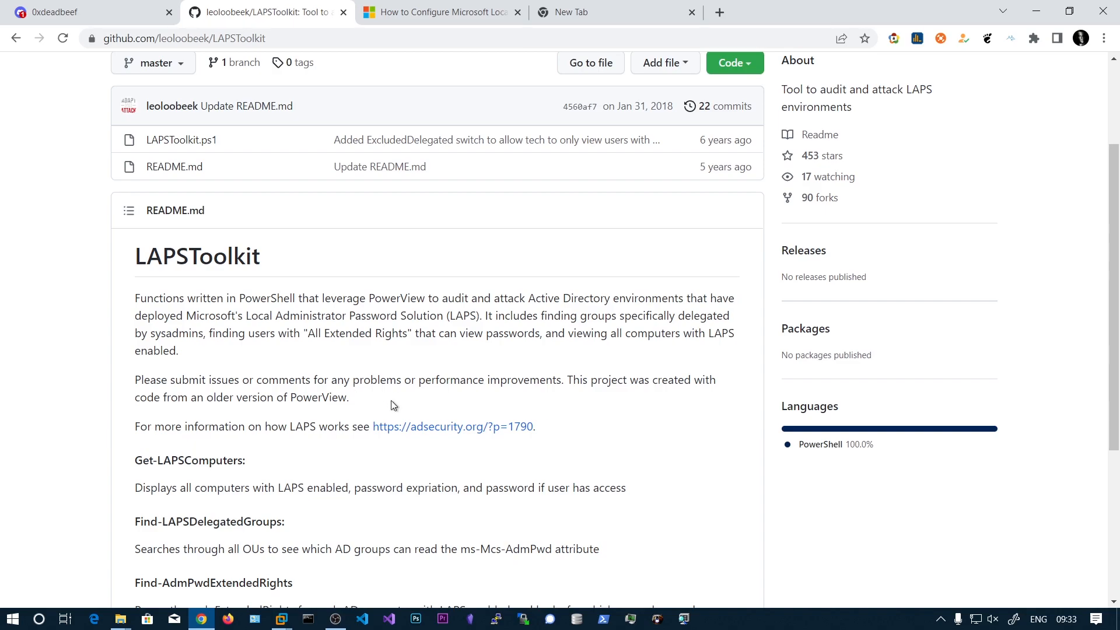
pyautogui.click(440, 12)
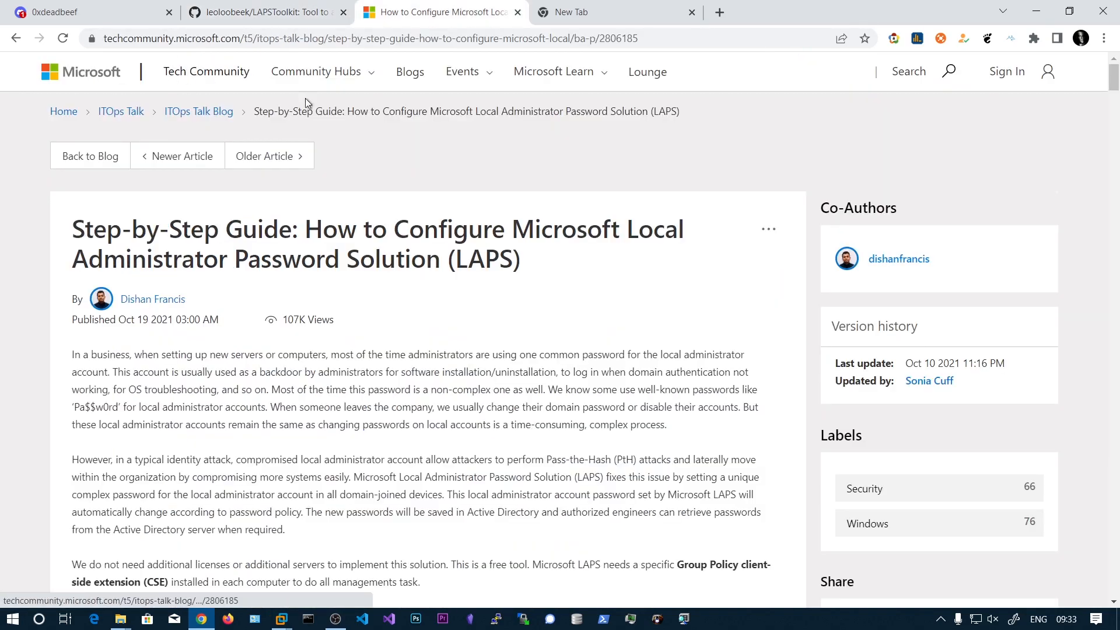
pyautogui.scroll(-3)
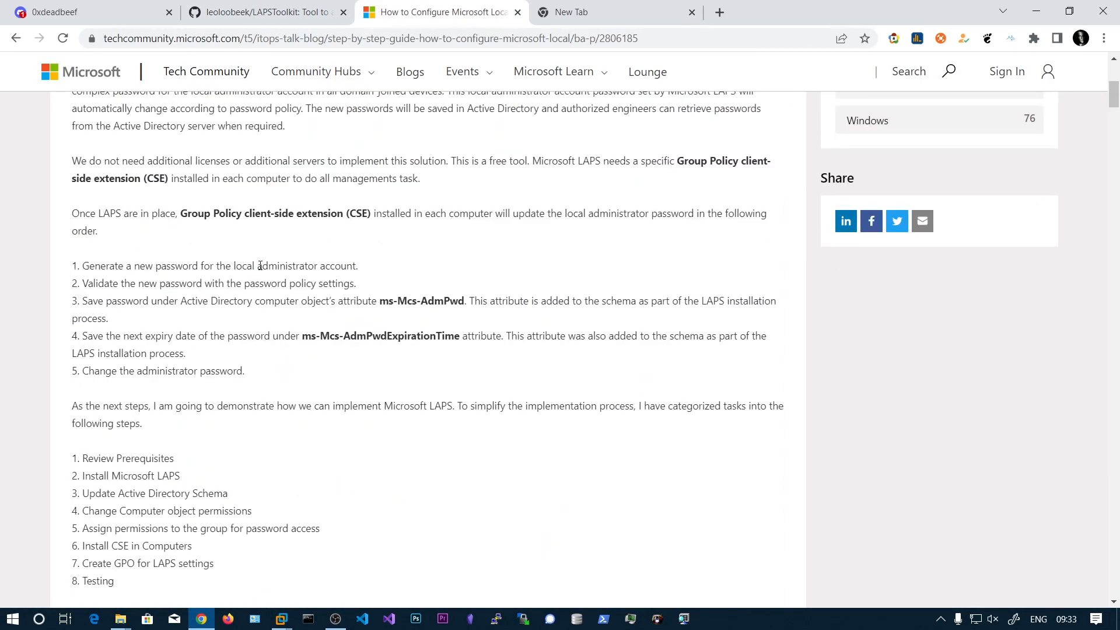
pyautogui.scroll(-3)
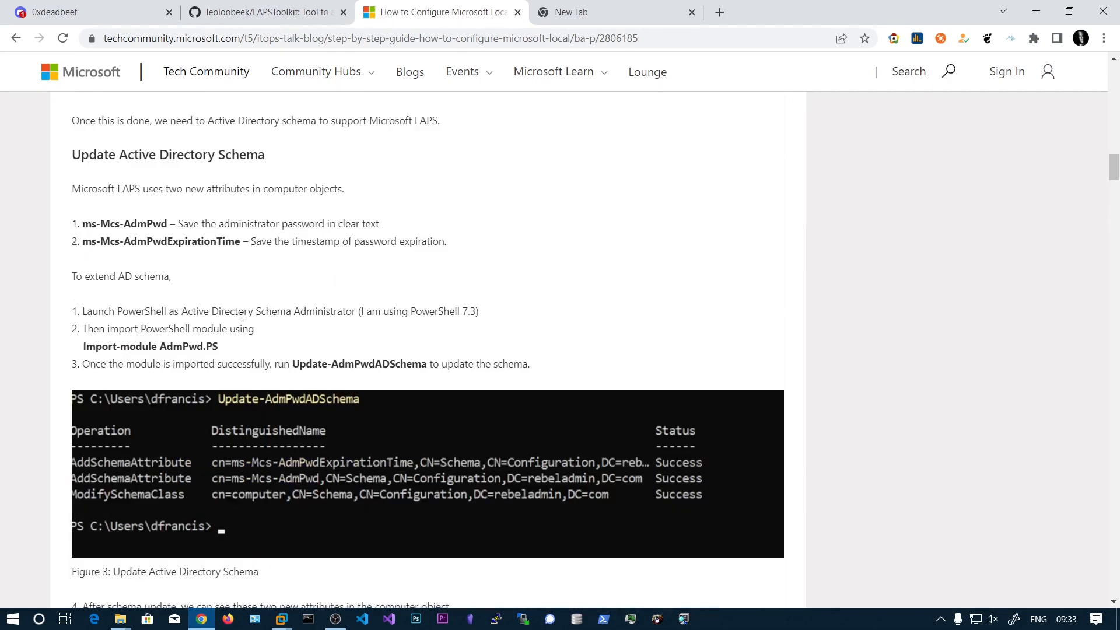
pyautogui.scroll(-3)
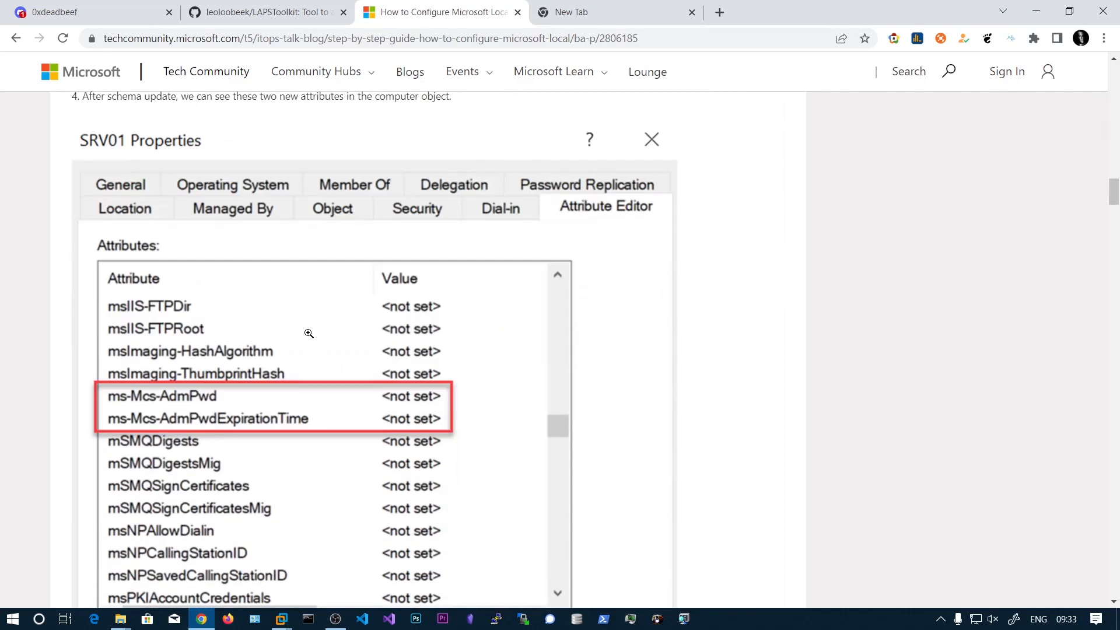
pyautogui.scroll(-3)
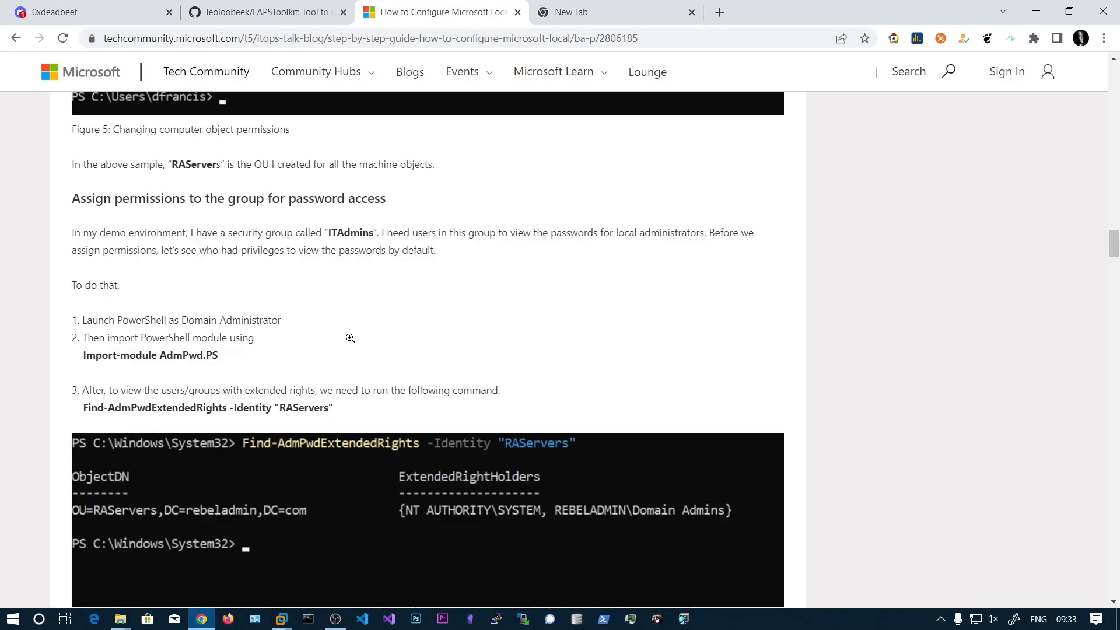
pyautogui.click(265, 12)
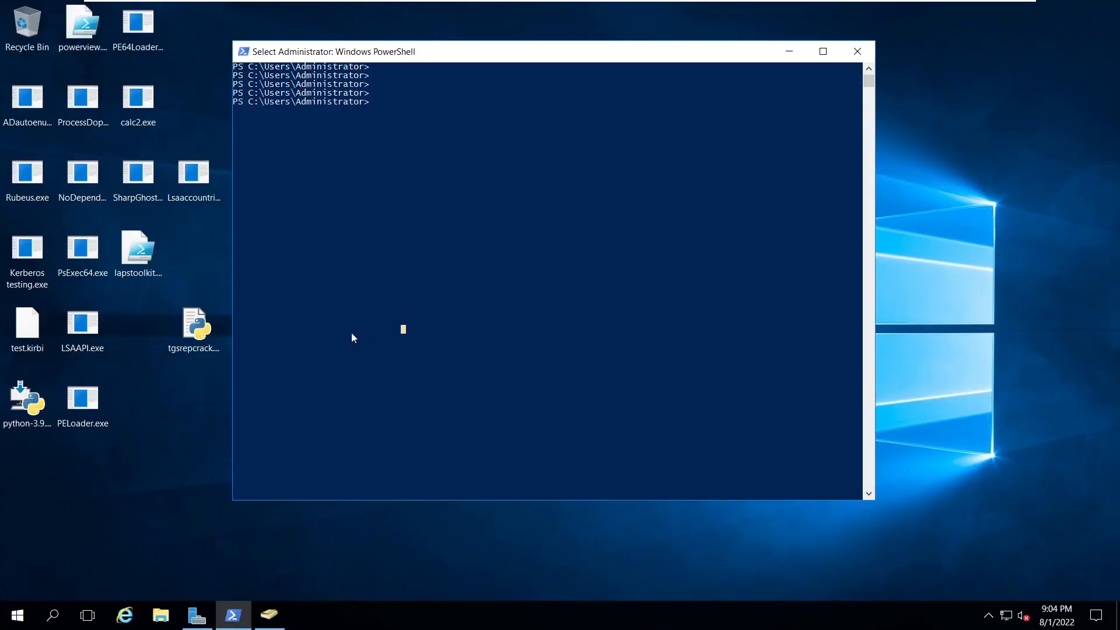
pyautogui.moveTo(460, 176)
pyautogui.write('import-module')
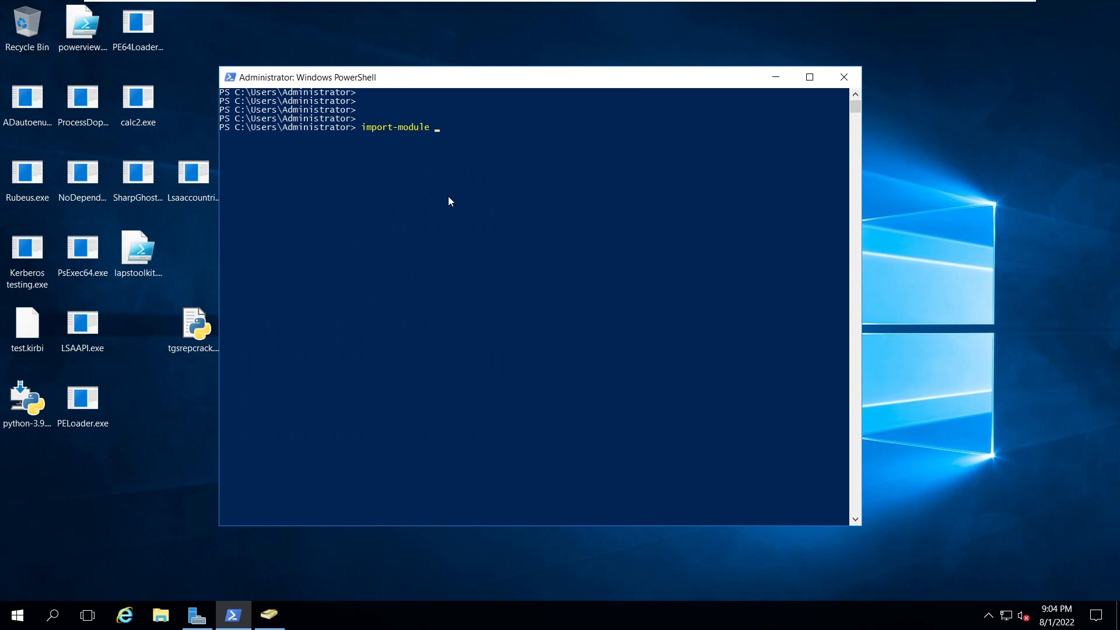
# - Import admpwd.PS and write update-admpwdadschema at the prompt without running it
pyautogui.write('admpwd.PS')
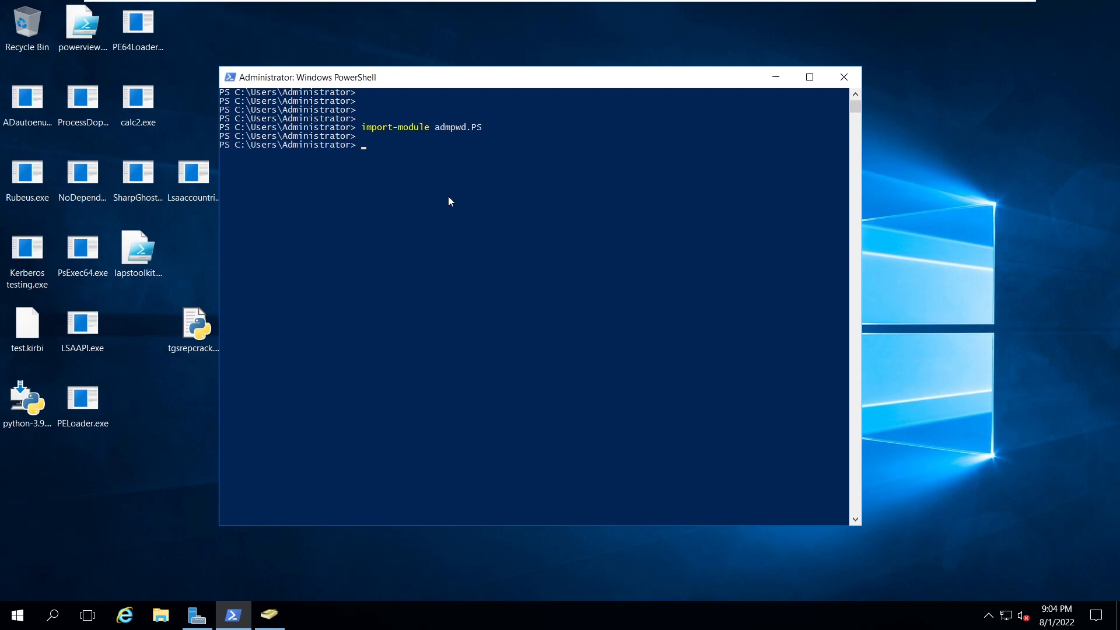
pyautogui.write('update-')
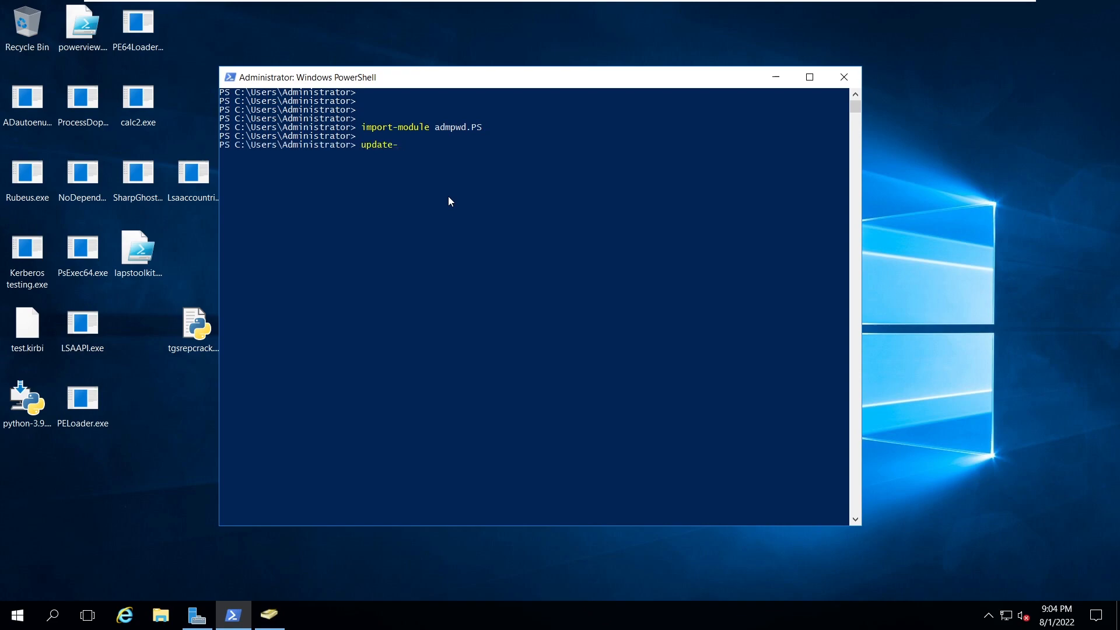
pyautogui.write('admpwd')
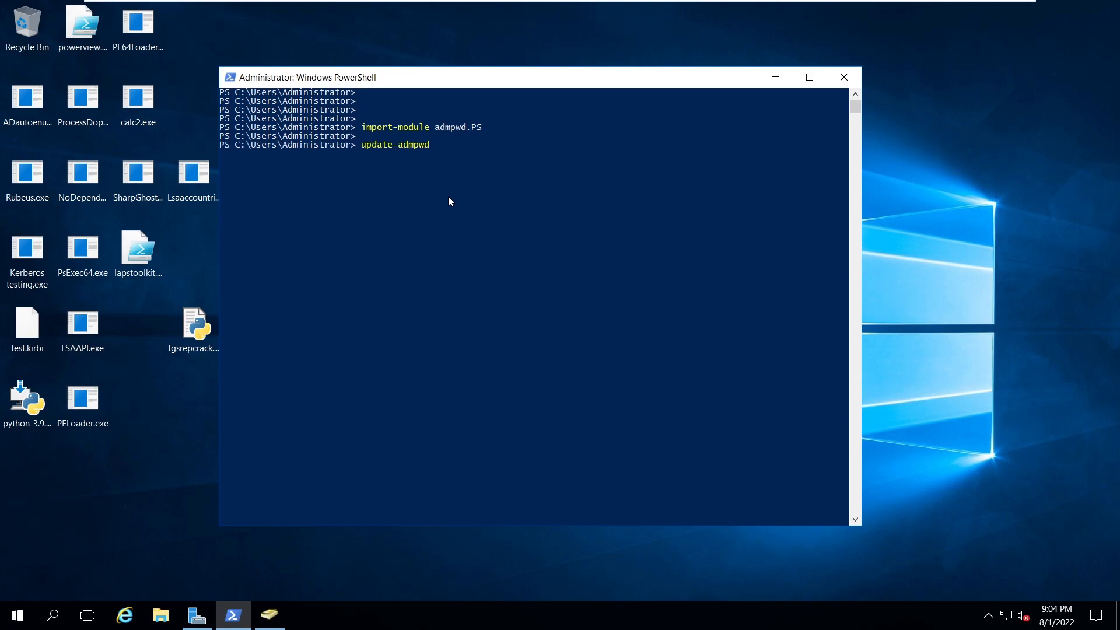
pyautogui.write('adschema')
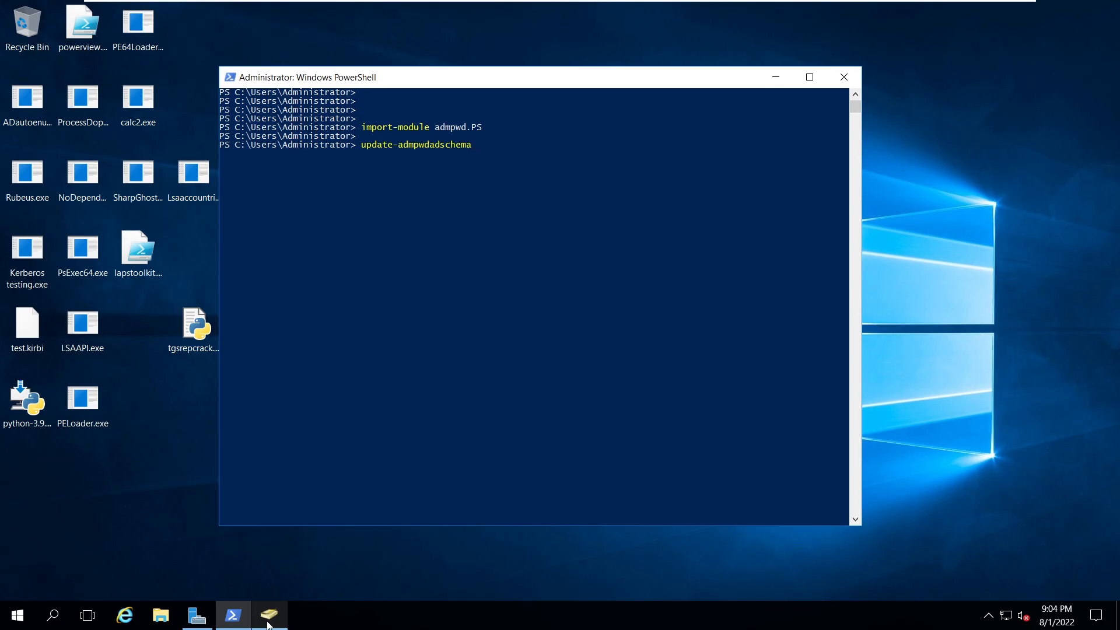
# - Bring up NIKKI-PC's Properties from the LAPSGROUP OU in Active Directory Users and Computers
pyautogui.click(270, 615)
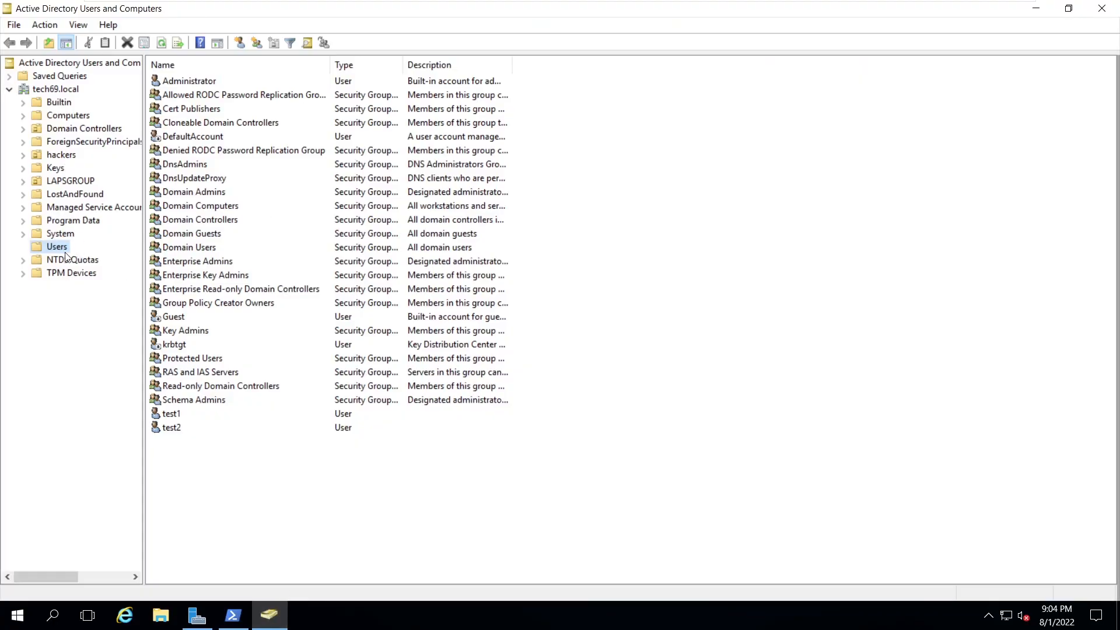
pyautogui.click(69, 181)
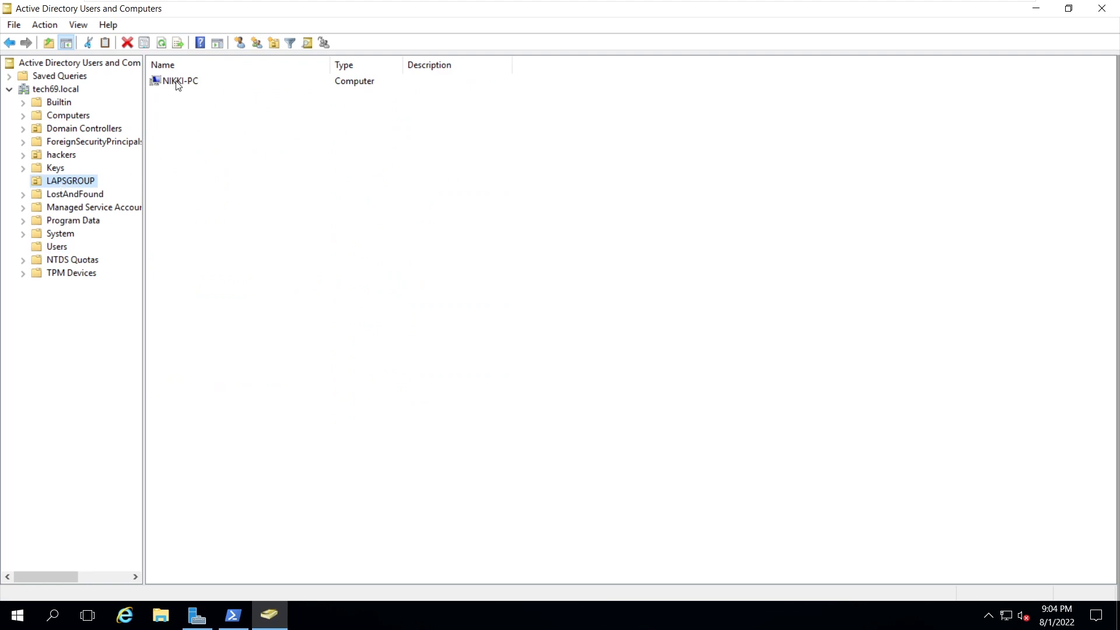
pyautogui.click(180, 81)
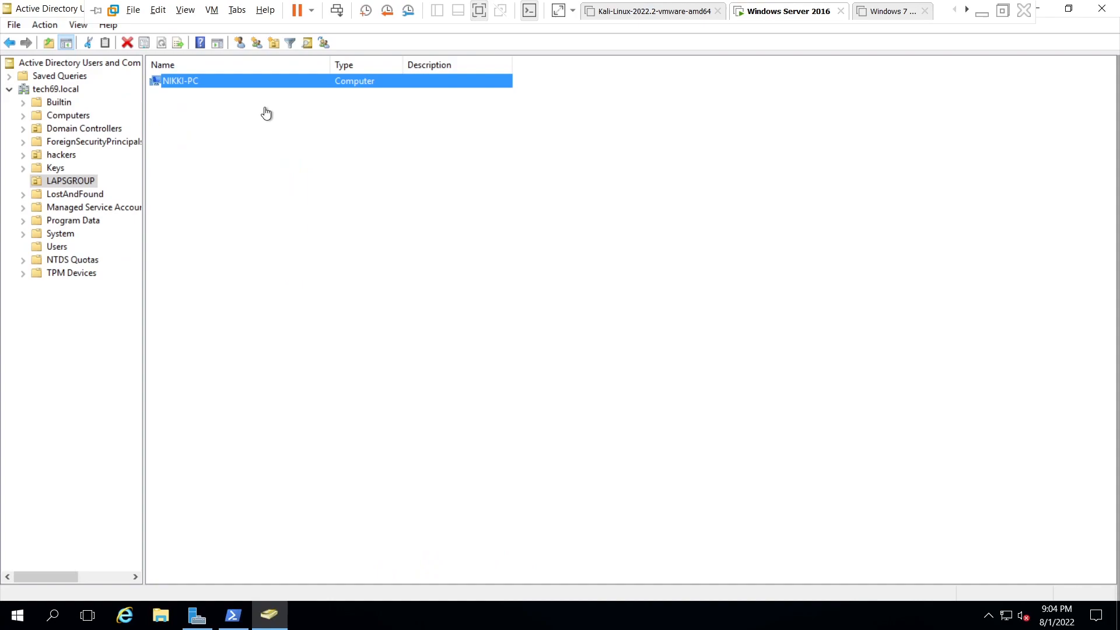
pyautogui.rightClick(179, 81)
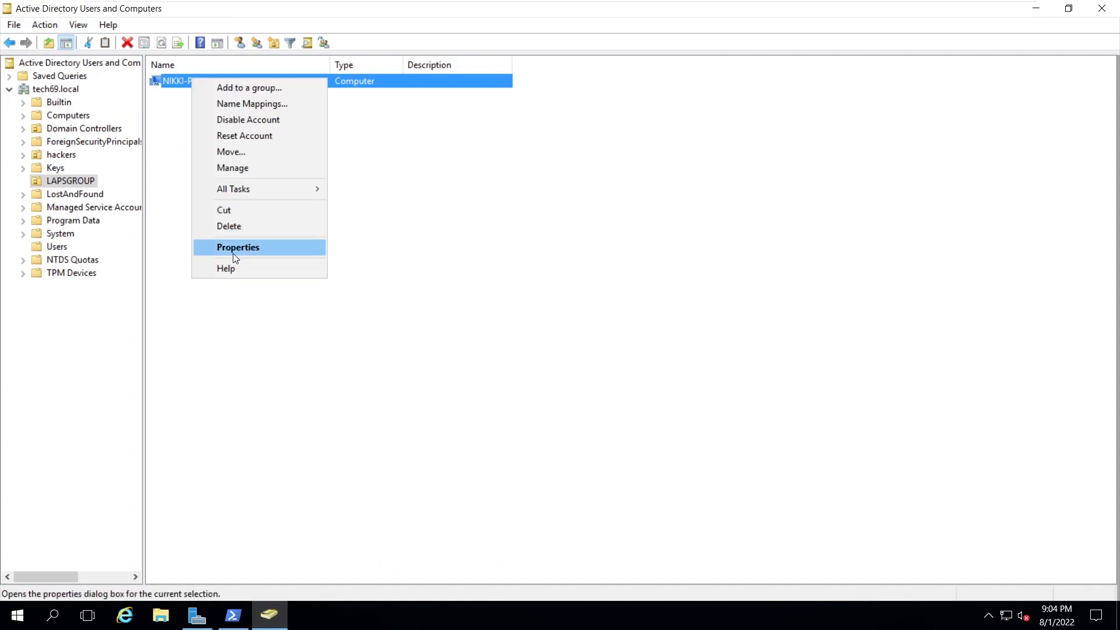
pyautogui.click(237, 247)
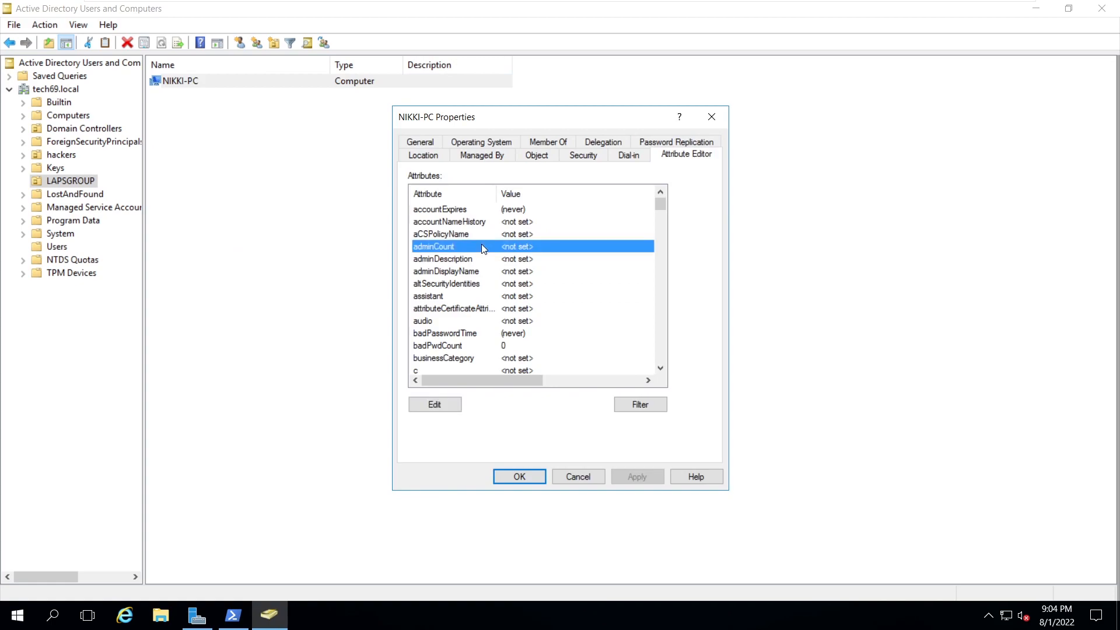
# - Inspect the ms-Mcs-AdmPwd and ms-Mcs-AdmPwdExpirationTime attributes in the Attribute Editor
pyautogui.scroll(-3)
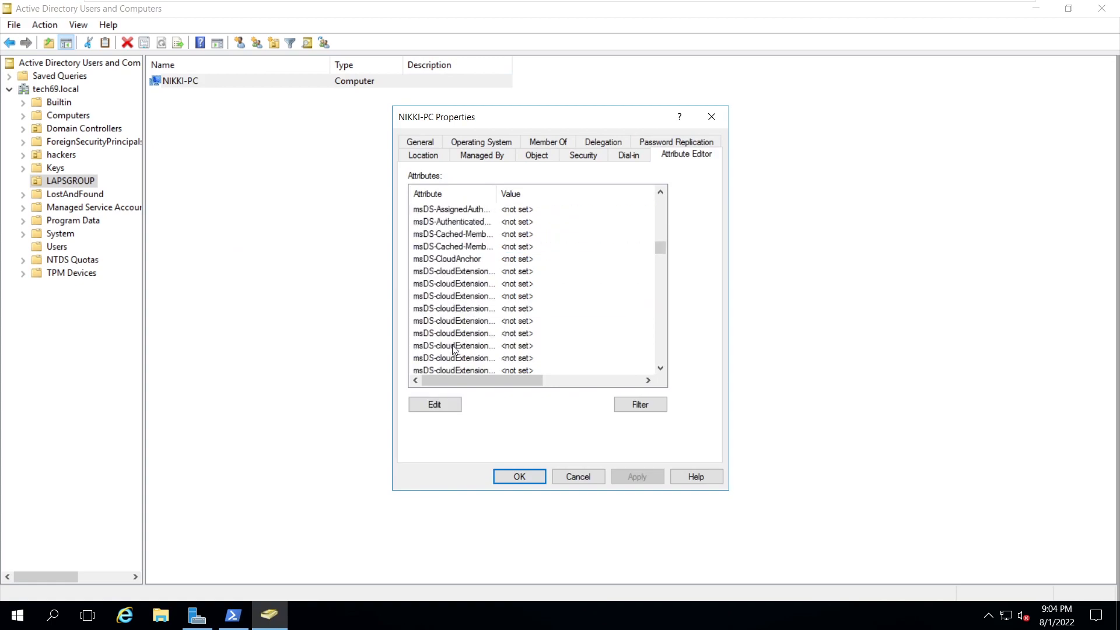
pyautogui.scroll(-3)
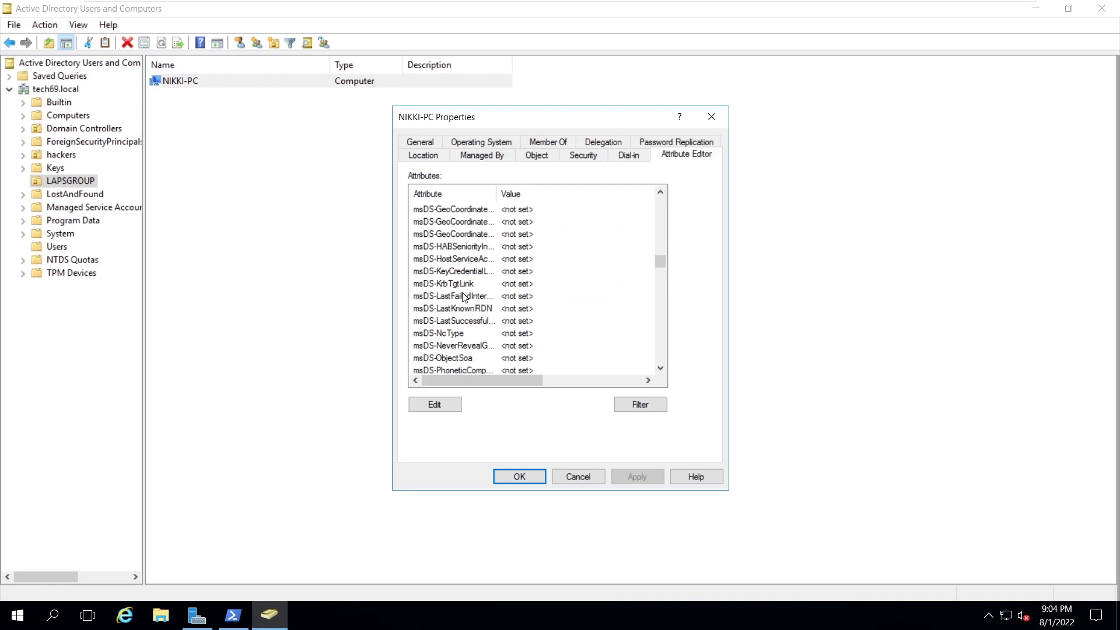
pyautogui.scroll(-3)
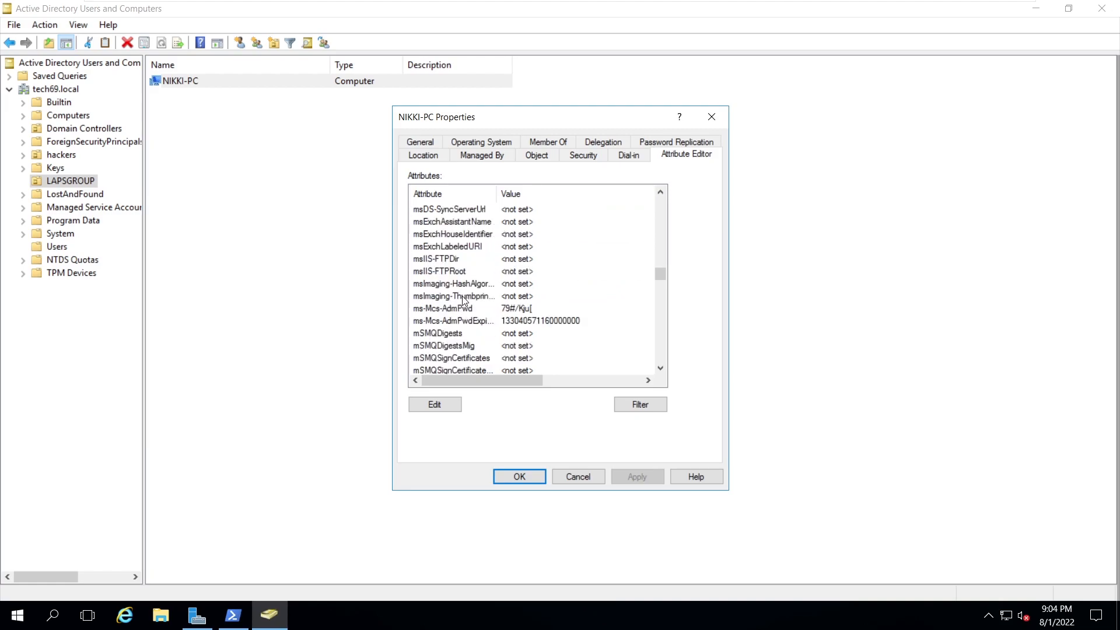
pyautogui.click(454, 320)
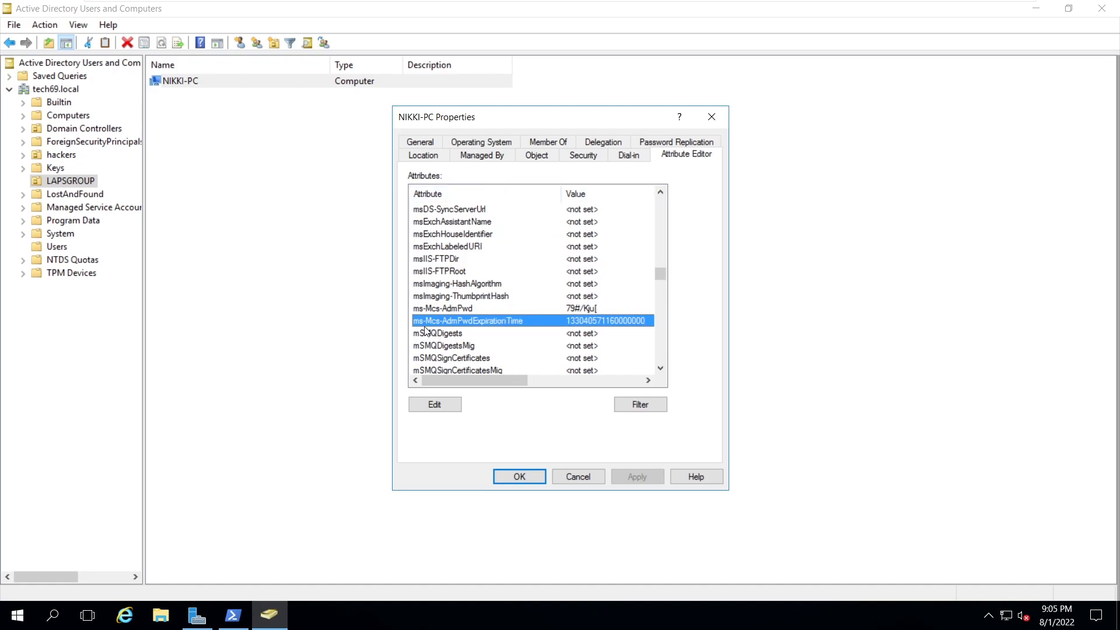
pyautogui.click(443, 307)
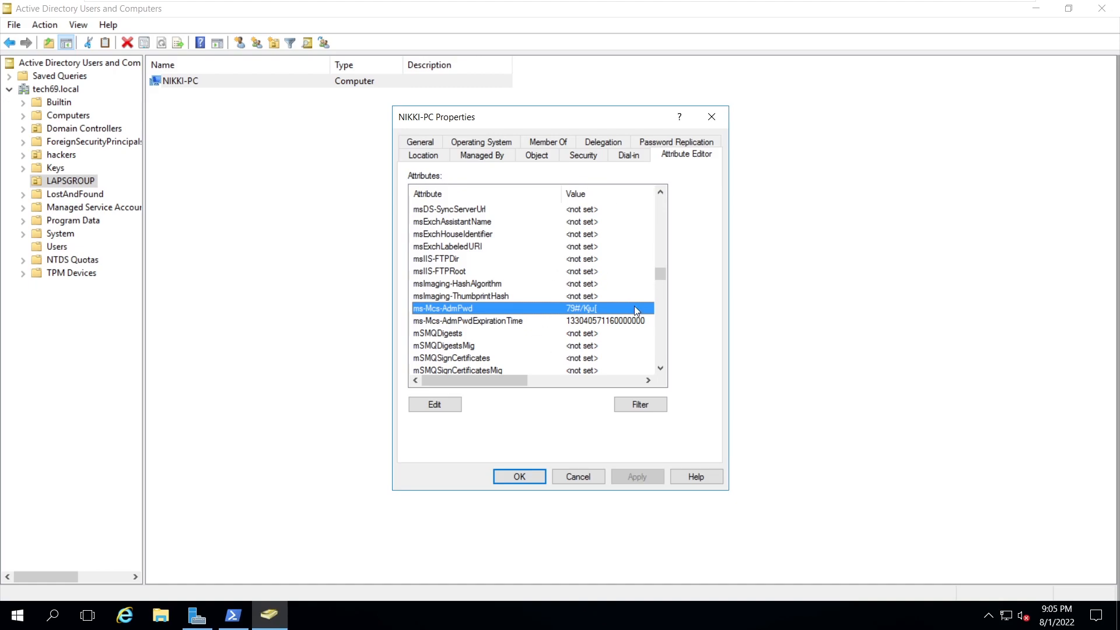
pyautogui.moveTo(586, 314)
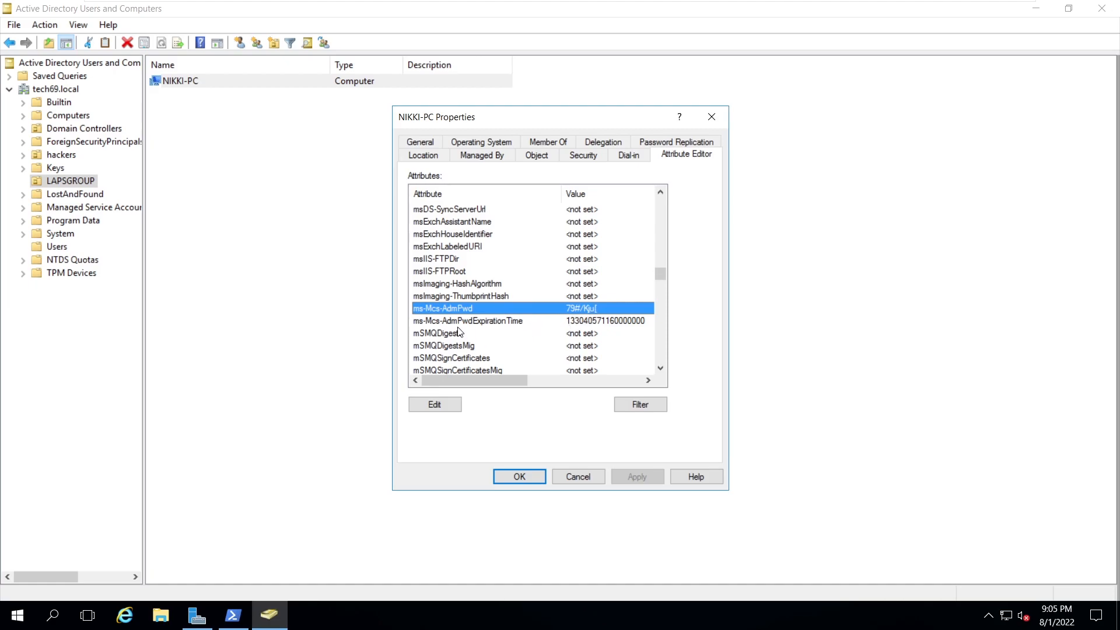
pyautogui.click(468, 319)
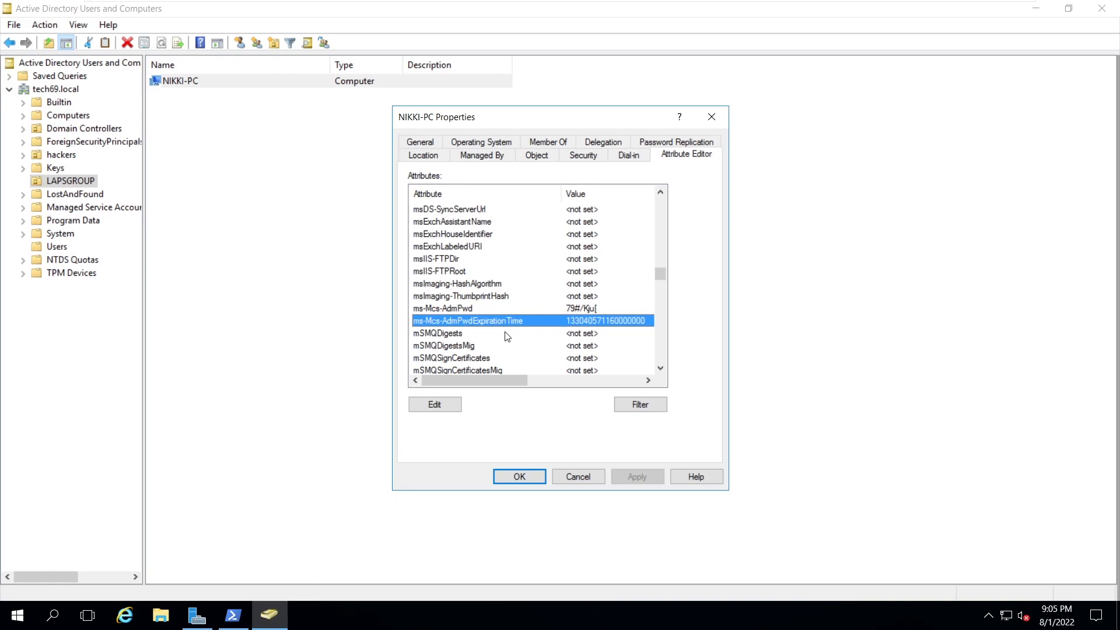
pyautogui.moveTo(586, 327)
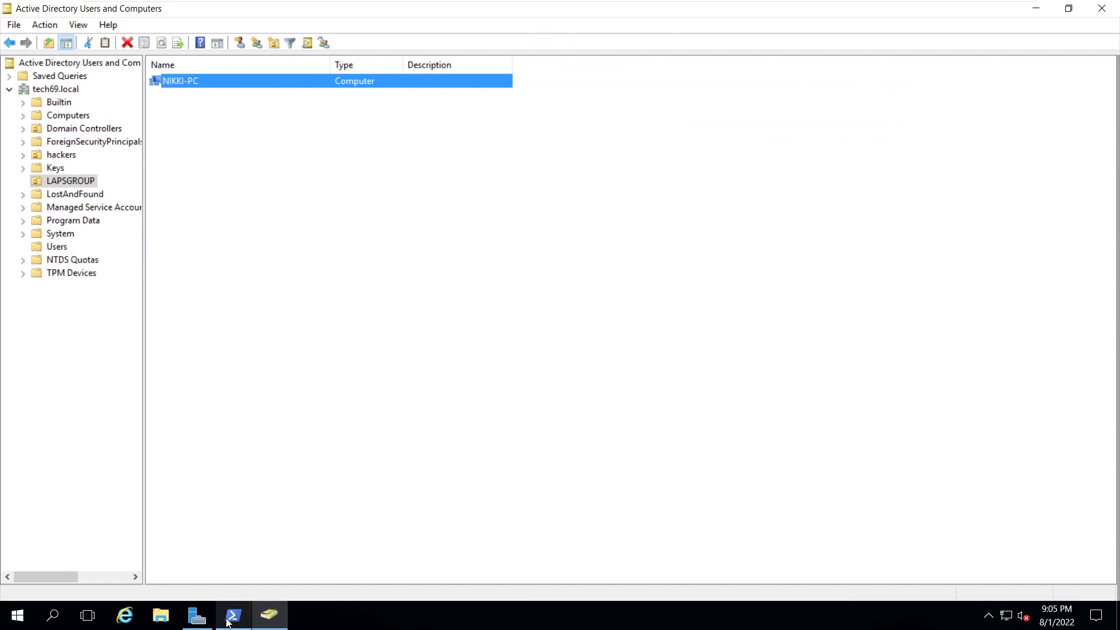
# - Return to the PowerShell console and run the pending command
pyautogui.click(233, 615)
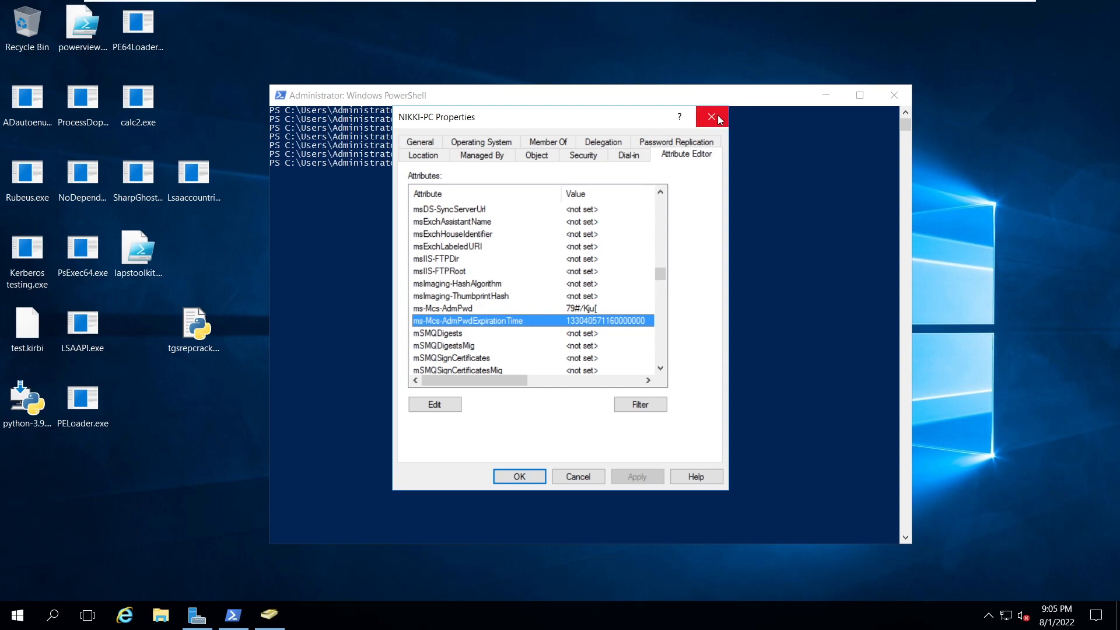
pyautogui.moveTo(730, 87)
pyautogui.write('update-')
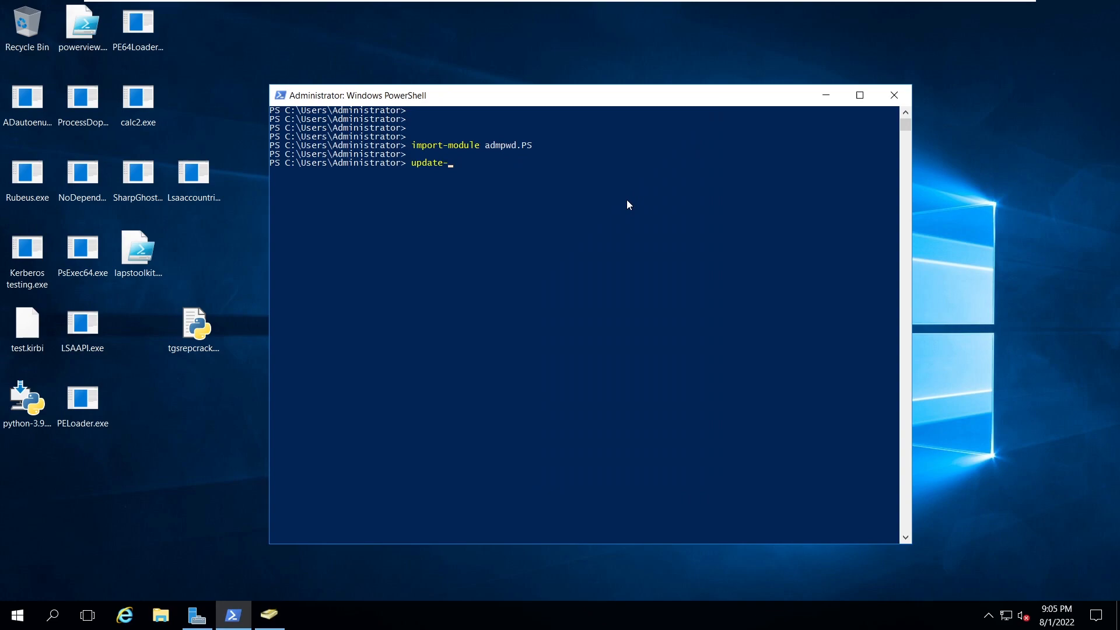
pyautogui.press('Enter')
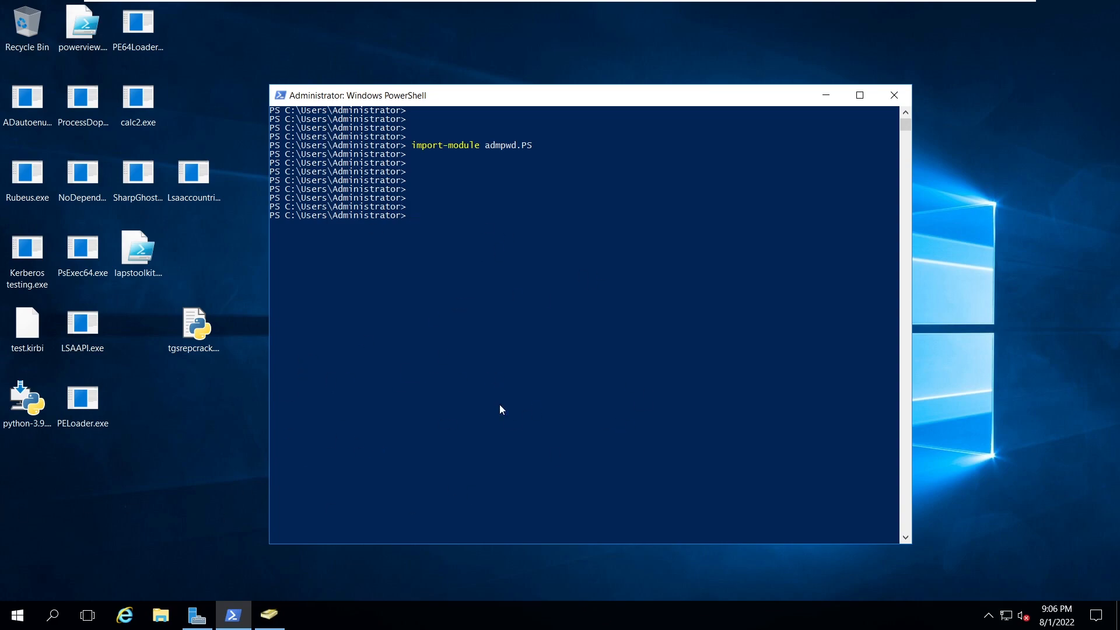
pyautogui.click(581, 259)
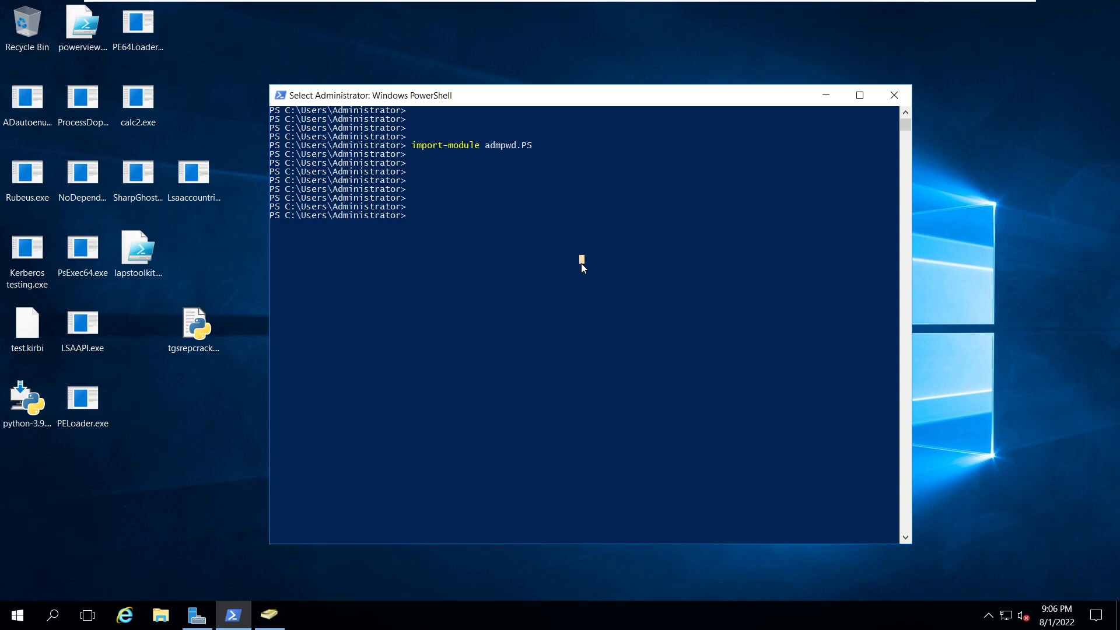
# - Write Find-AdmPwdExtendedRights -identity "LAPSGROUP" to list the OU's extended-rights holders
pyautogui.write('find')
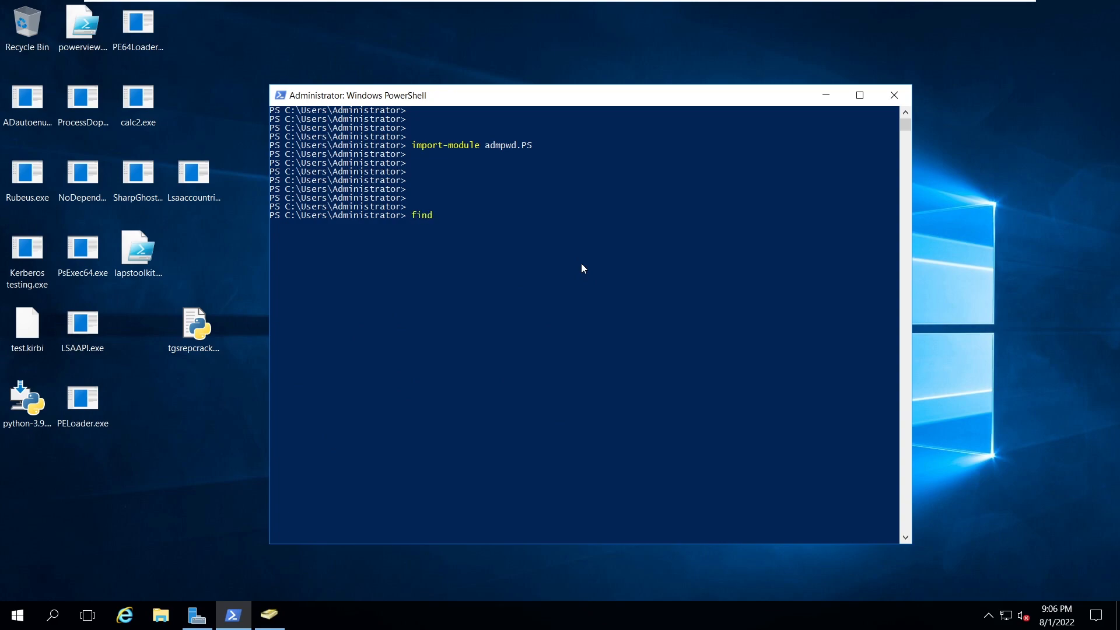
pyautogui.write('-exte')
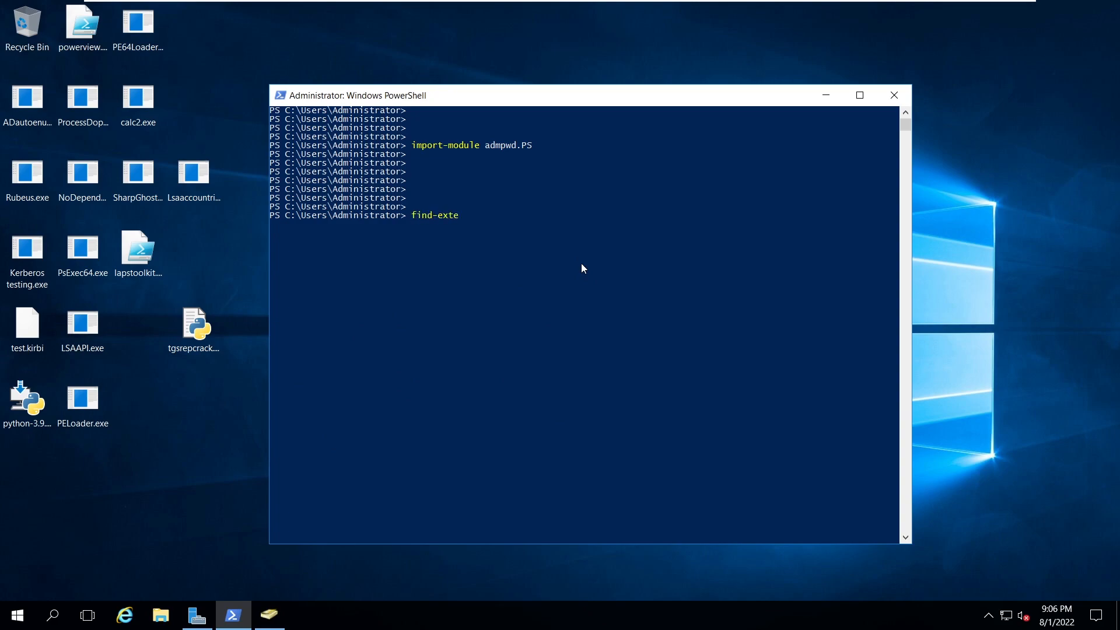
pyautogui.write('ndedadm')
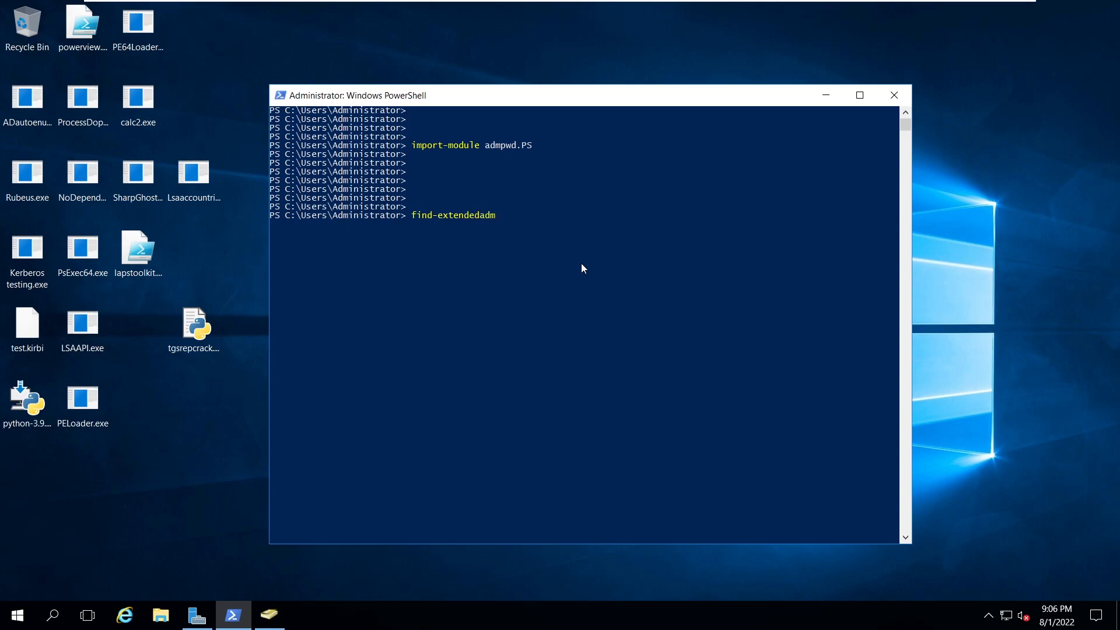
pyautogui.press('Backspace')
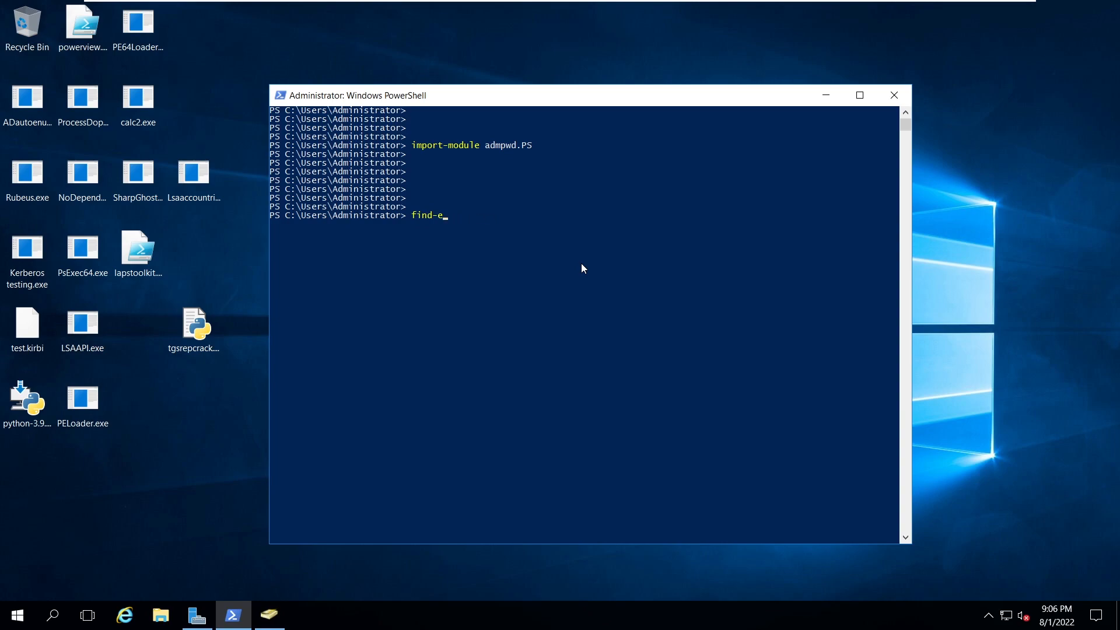
pyautogui.write('admpwdextended')
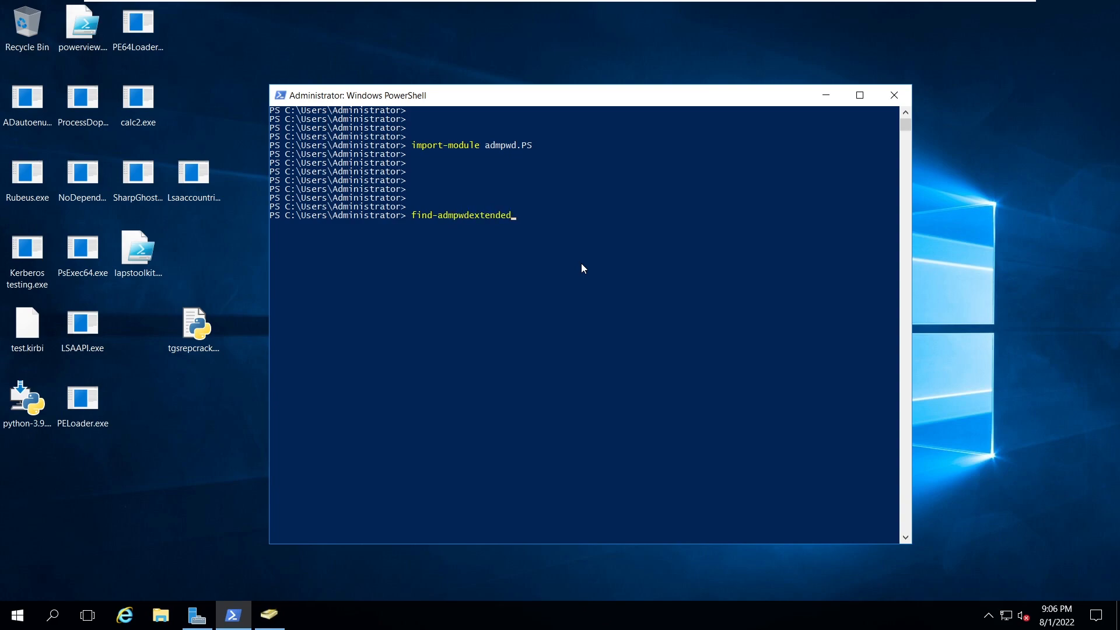
pyautogui.write('rights 0')
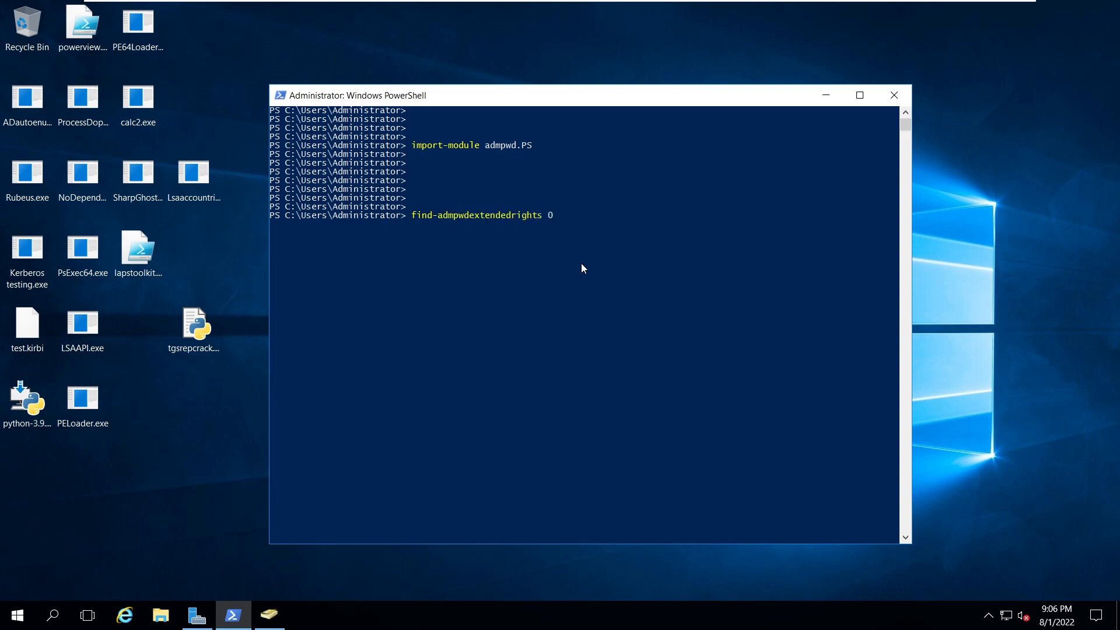
pyautogui.write('-identity')
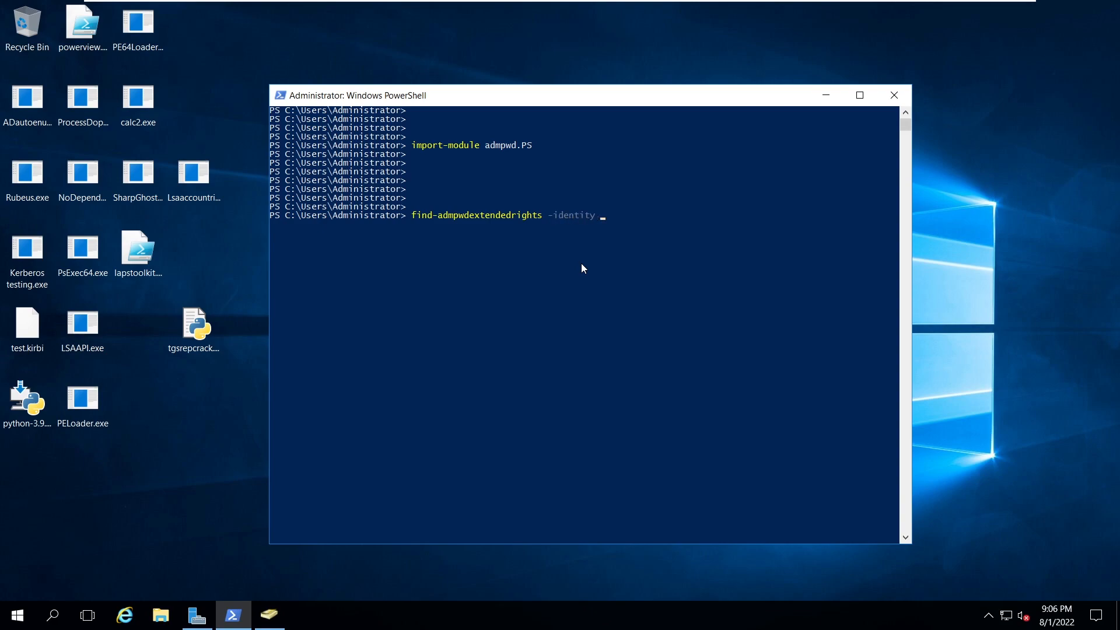
pyautogui.write('"LAPSGROUP"')
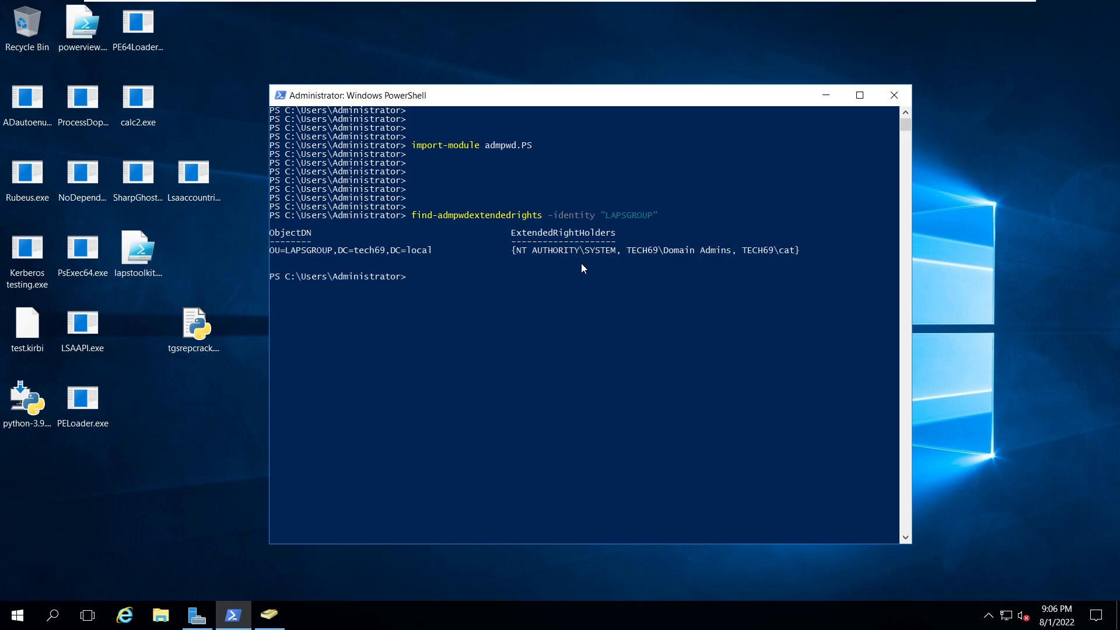
pyautogui.moveTo(445, 252)
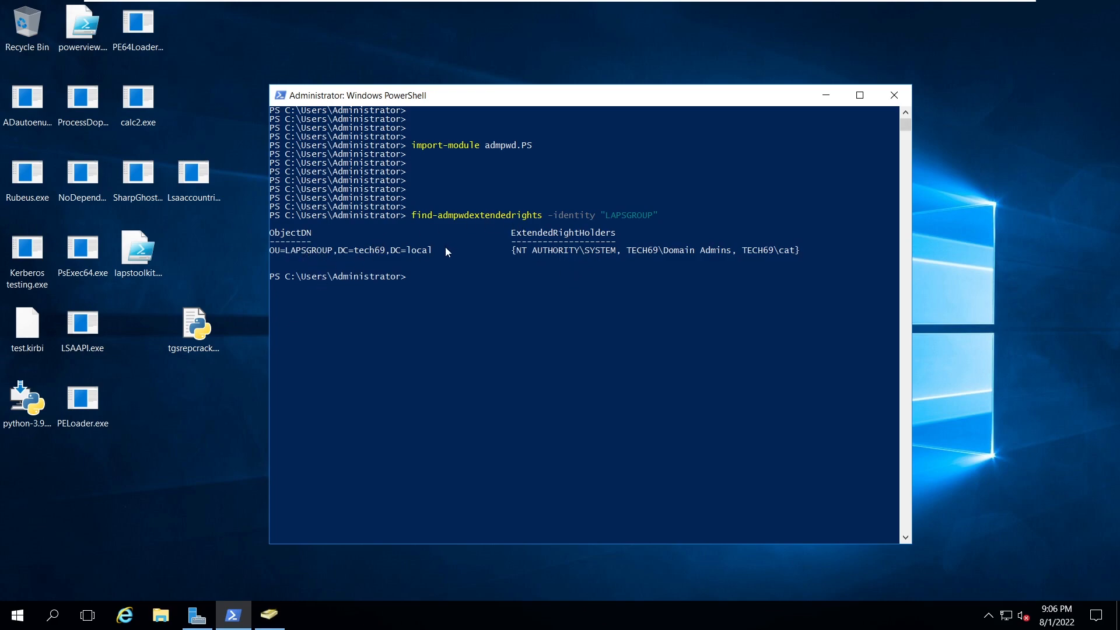
pyautogui.moveTo(287, 256)
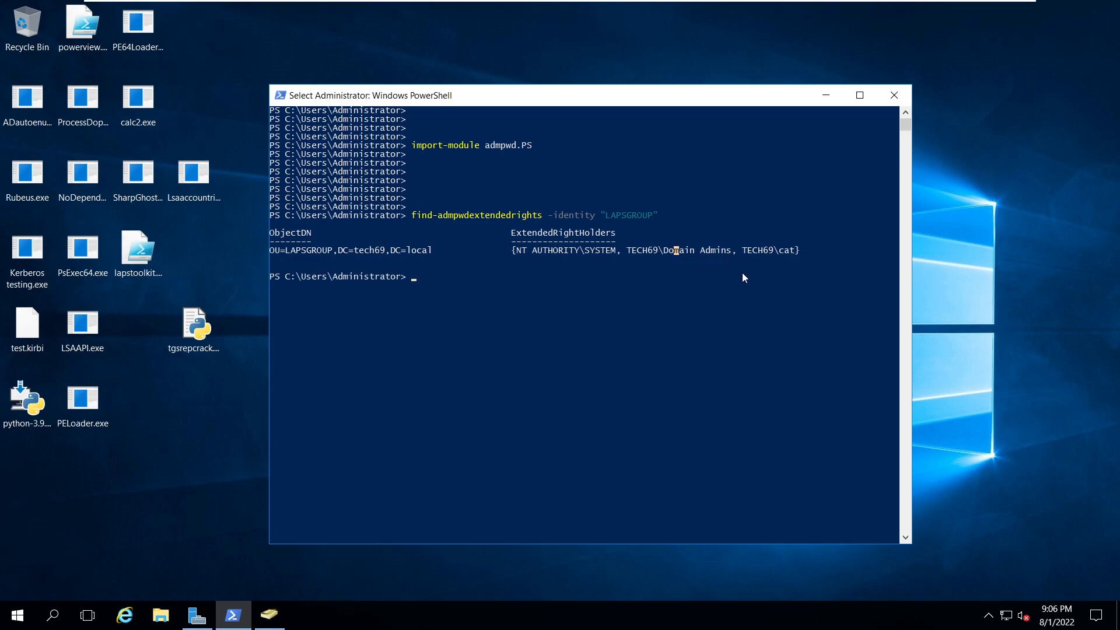
pyautogui.moveTo(703, 286)
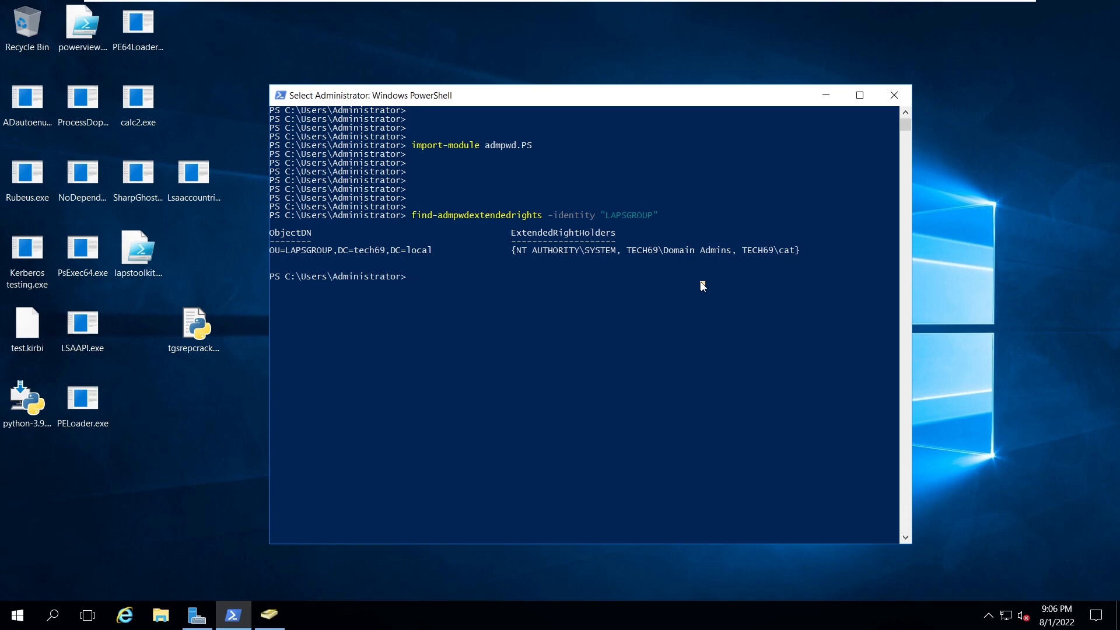
# - Review LAPSGROUP's Security permissions in its Properties to remove cat's extended rights, then return to the shell
pyautogui.click(268, 615)
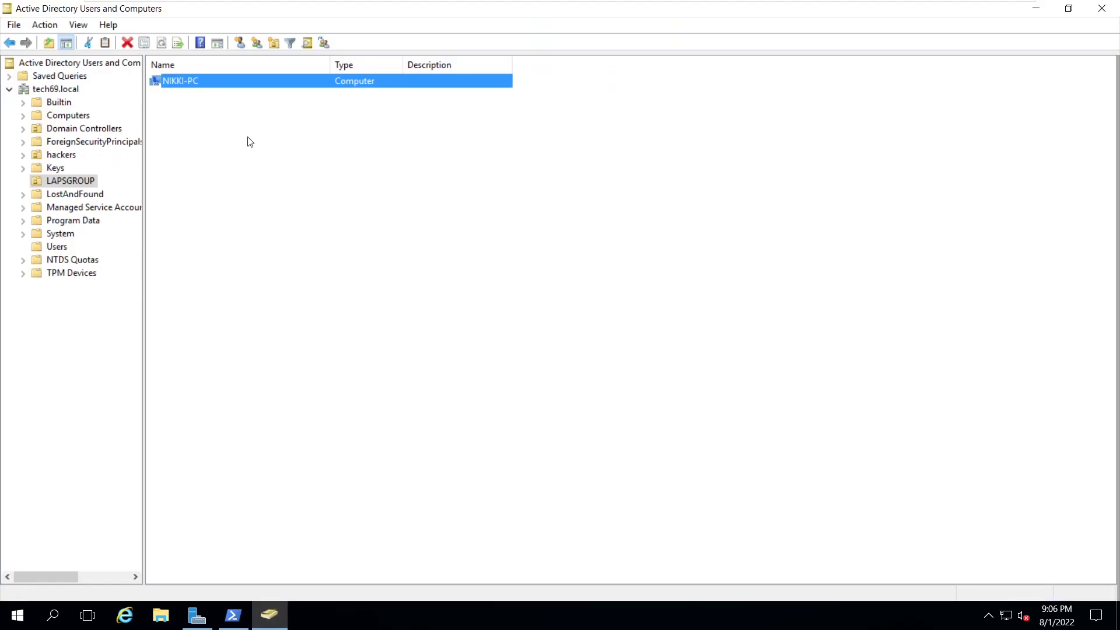
pyautogui.rightClick(70, 179)
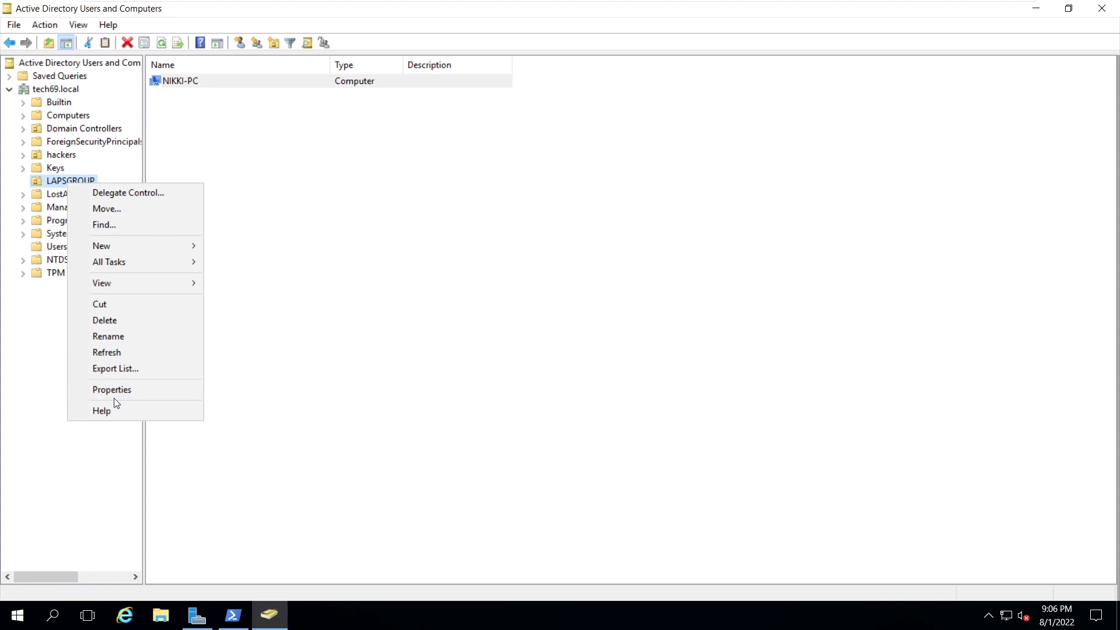
pyautogui.click(112, 390)
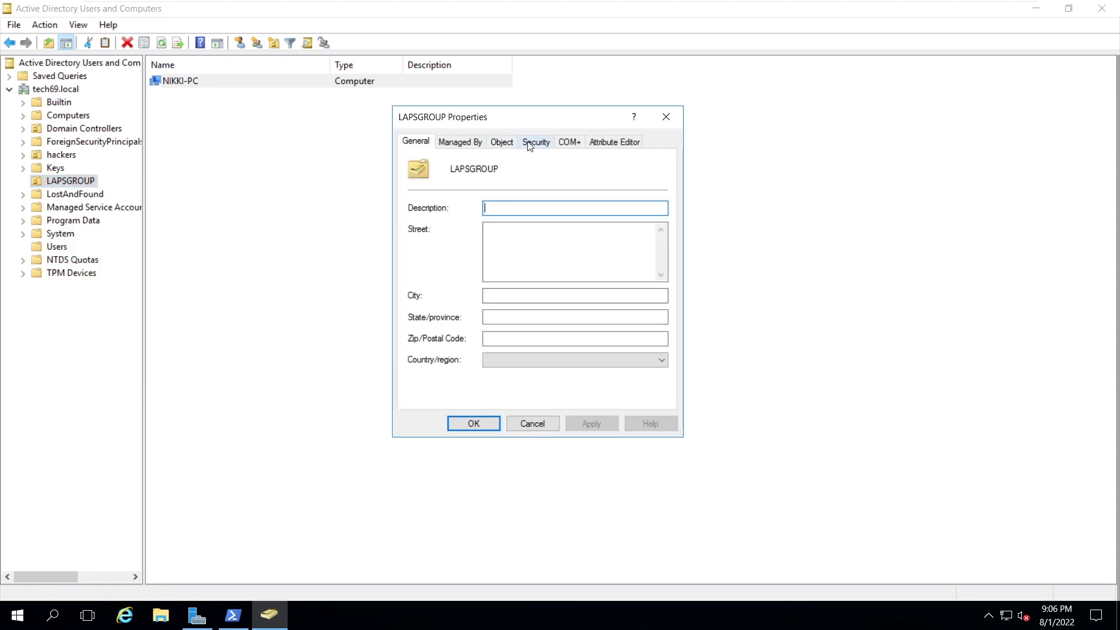
pyautogui.click(536, 142)
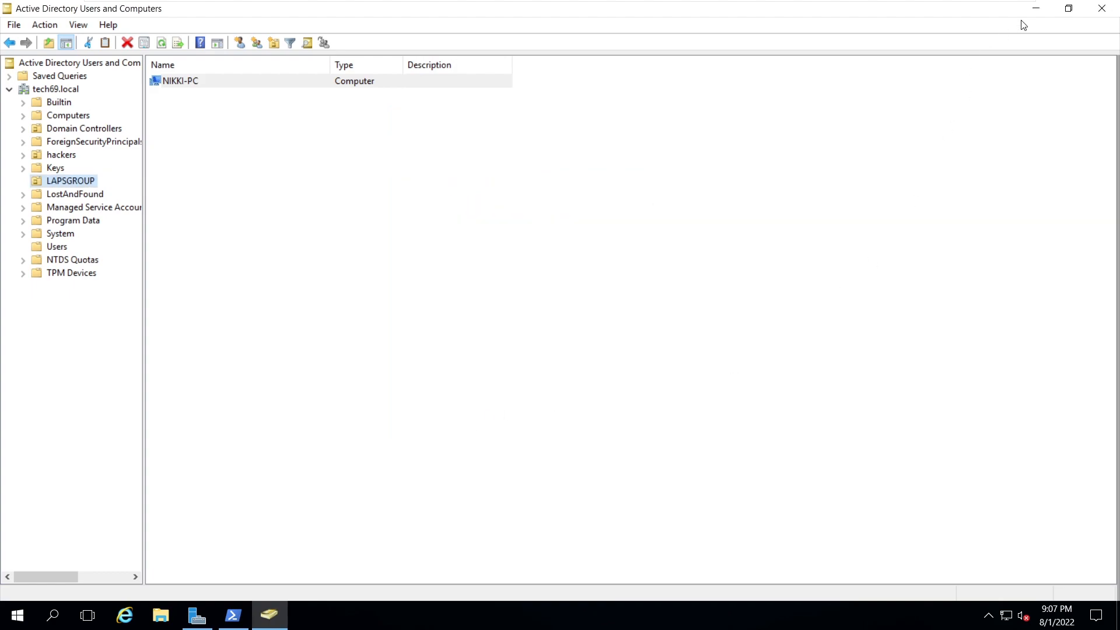
pyautogui.click(232, 615)
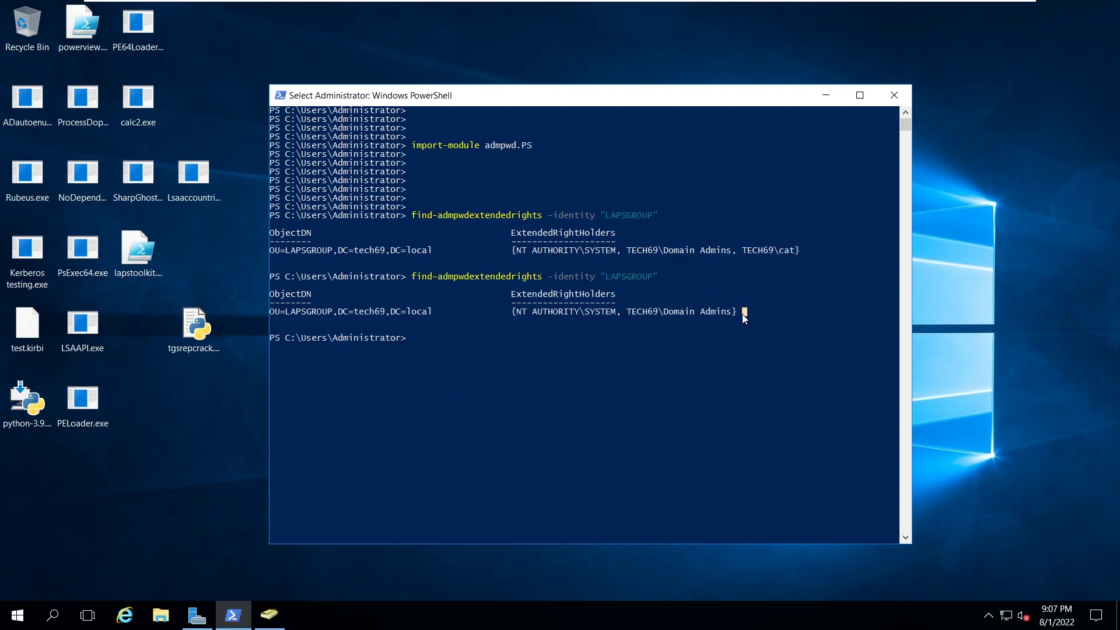
pyautogui.moveTo(434, 382)
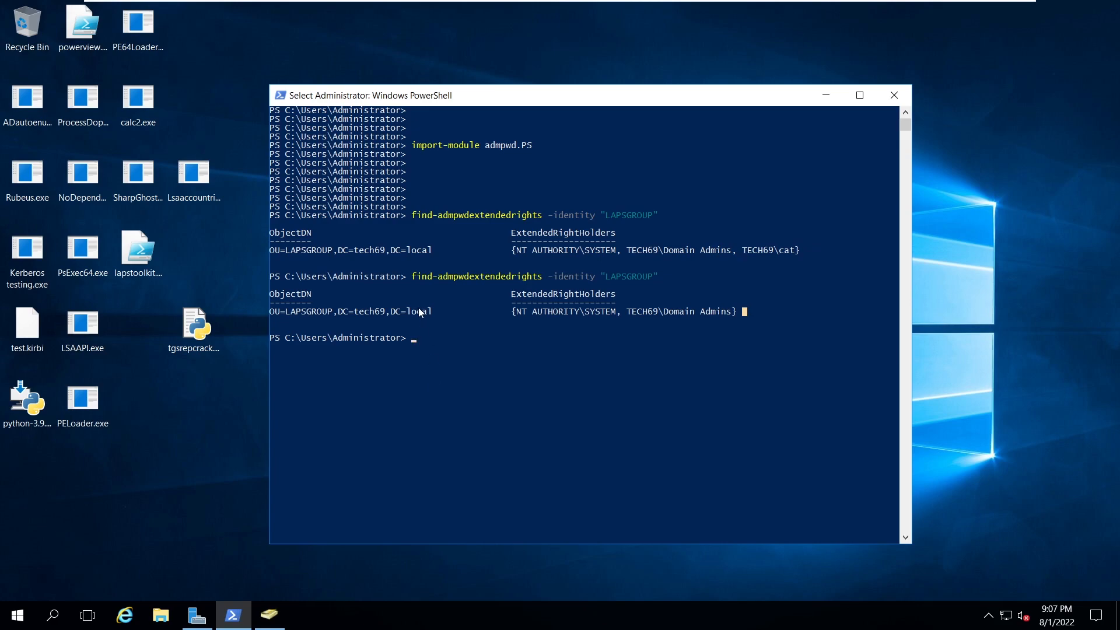
pyautogui.moveTo(478, 336)
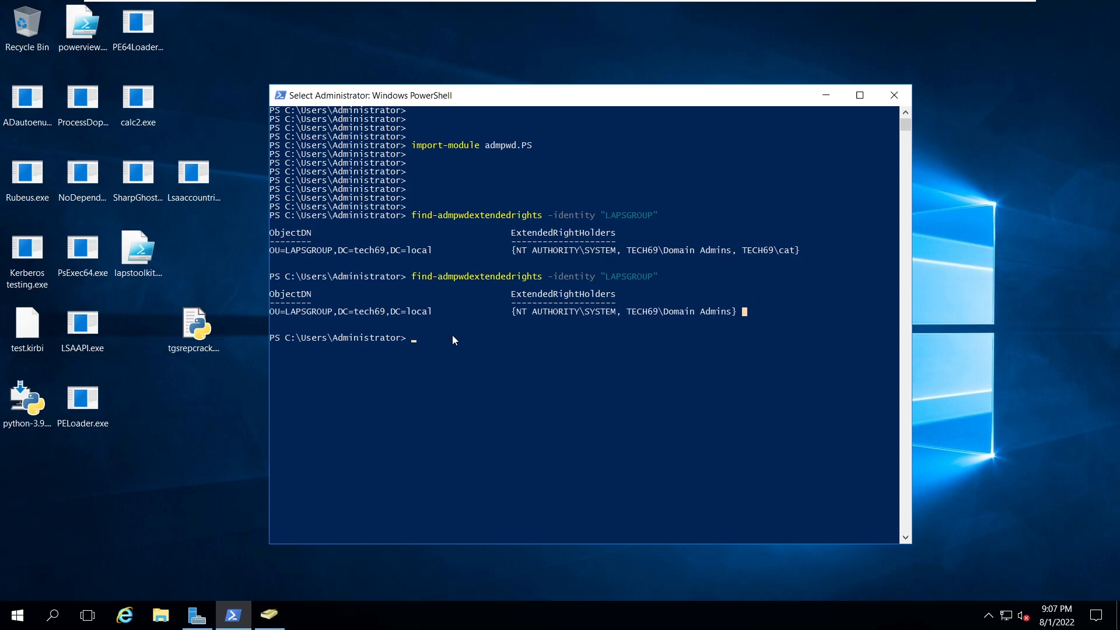
# - Start a shell via runas /user:cat powershell.exe and begin cd C:\Users\cat\Desktop in it
pyautogui.write('runas')
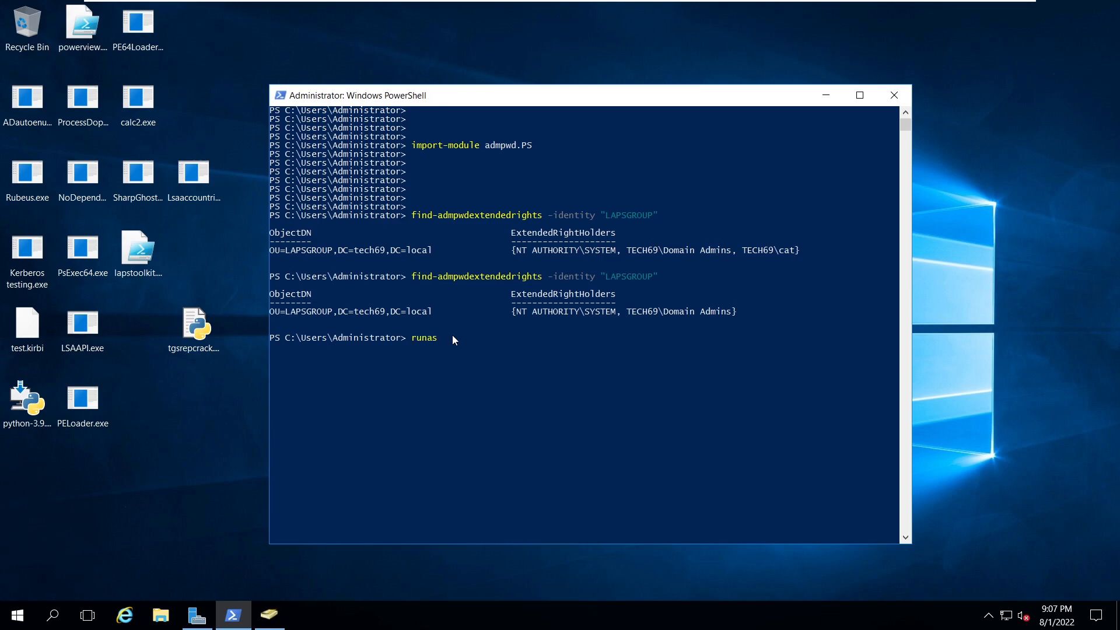
pyautogui.write('/user:cat')
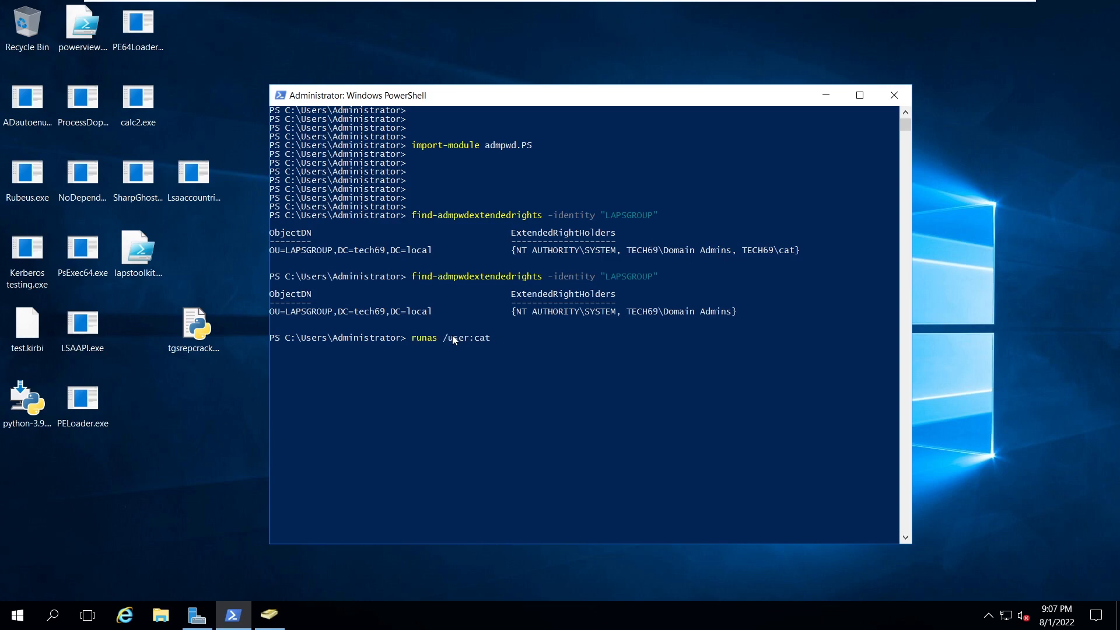
pyautogui.write('powershell.ex')
pyautogui.write('c')
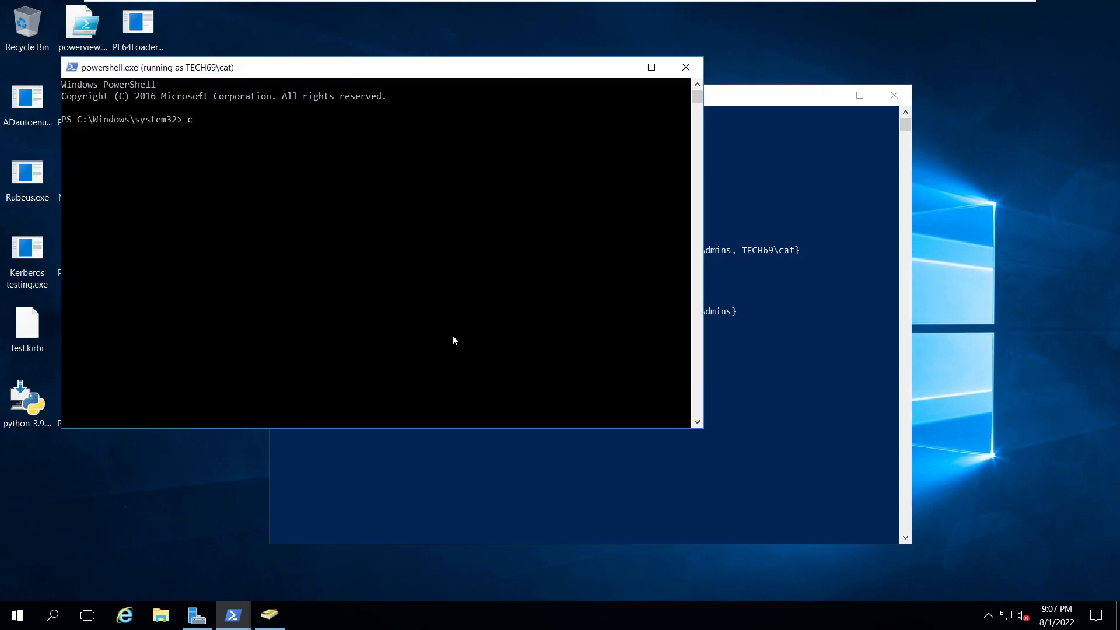
pyautogui.write('d C:\\U')
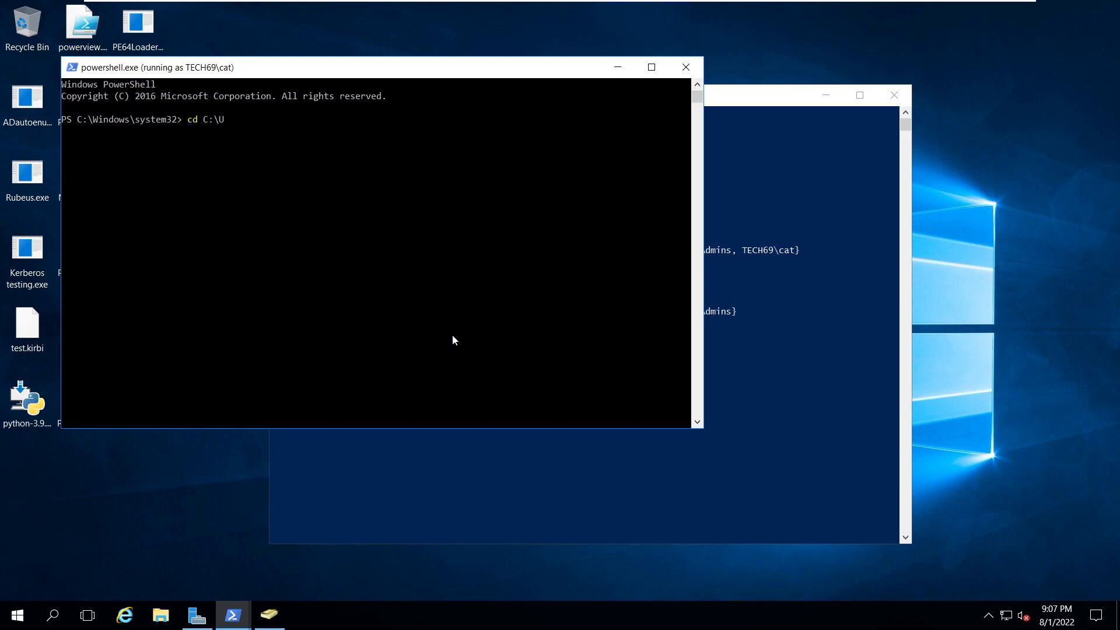
pyautogui.write('sers\\cat\\d')
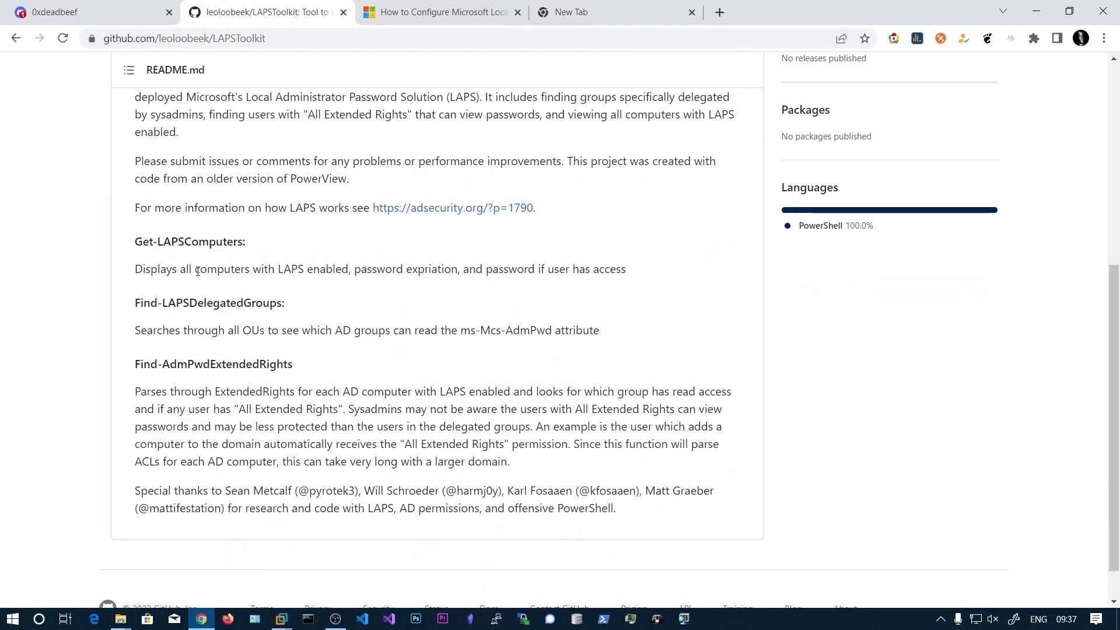
pyautogui.moveTo(190, 241)
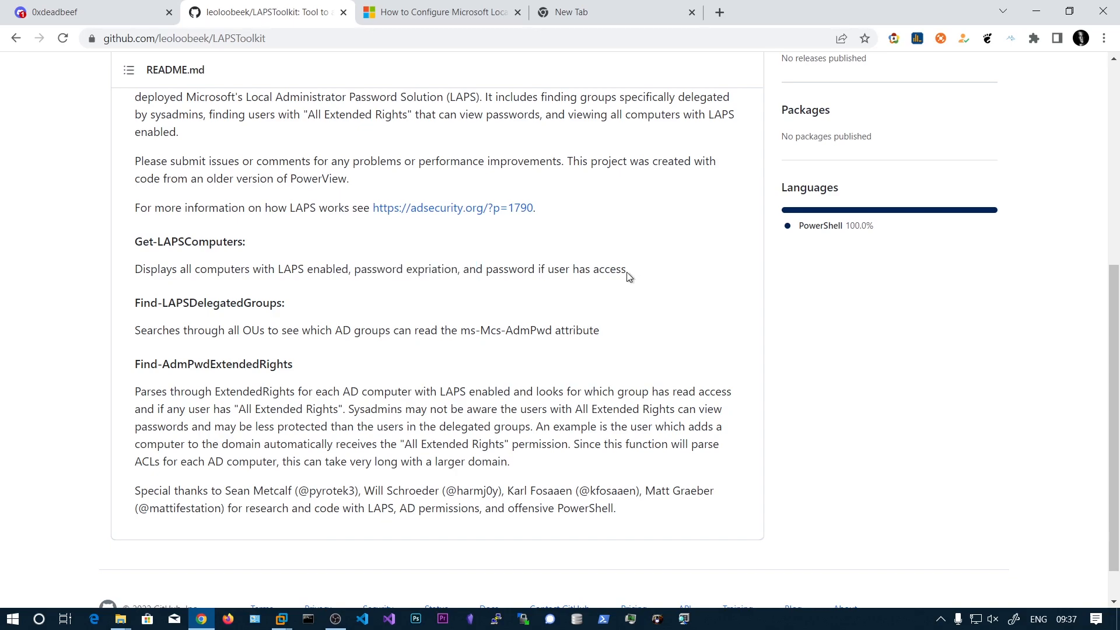
pyautogui.moveTo(269, 540)
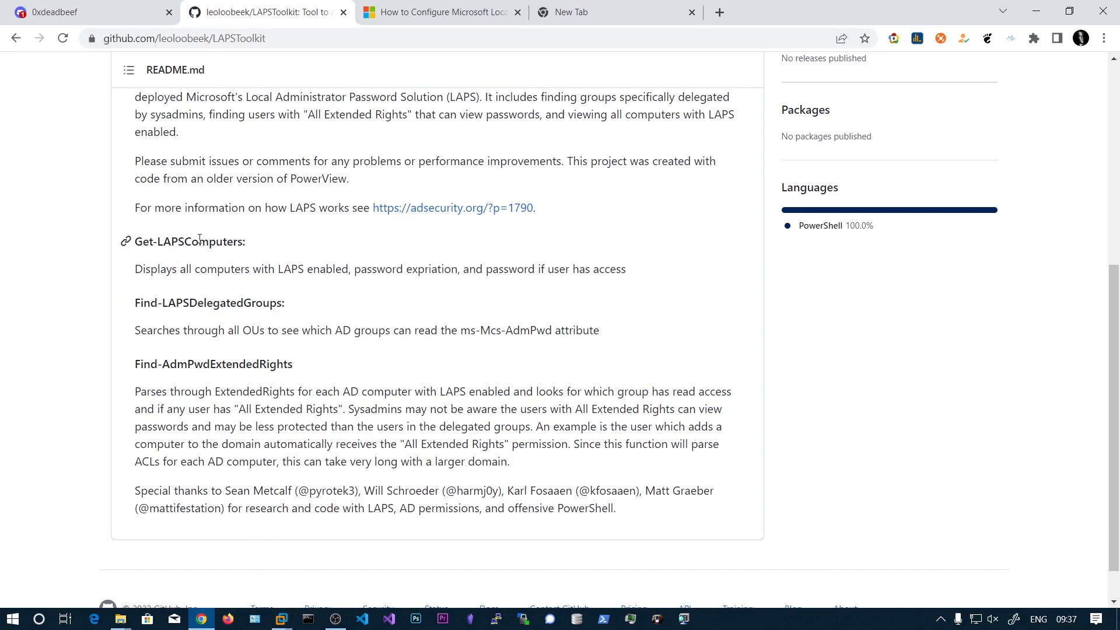
pyautogui.click(232, 614)
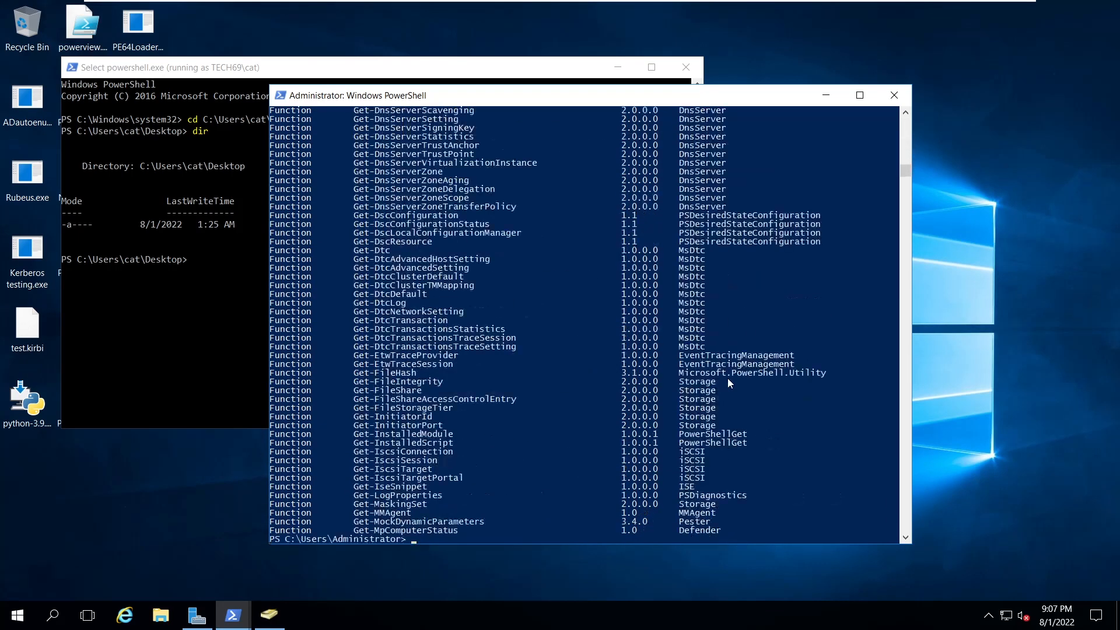
# - Run get-command | findstr /i admpwd and pick out a cmdlet name from the listed AdmPwd.PS cmdlets
pyautogui.write('get-command | findstr /i admpwd')
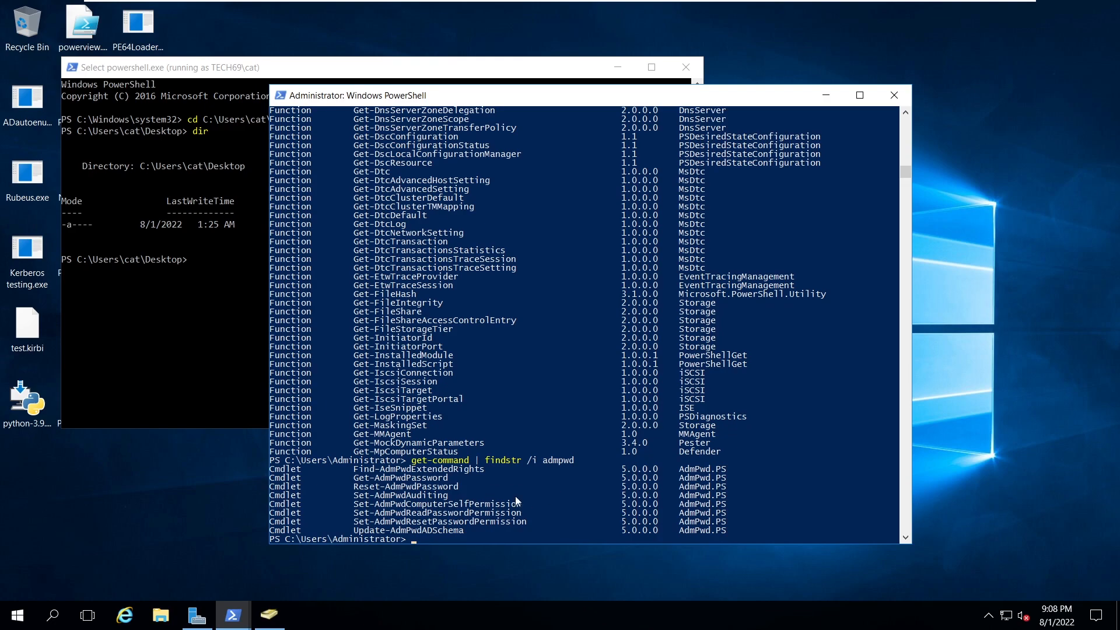
pyautogui.moveTo(352, 471)
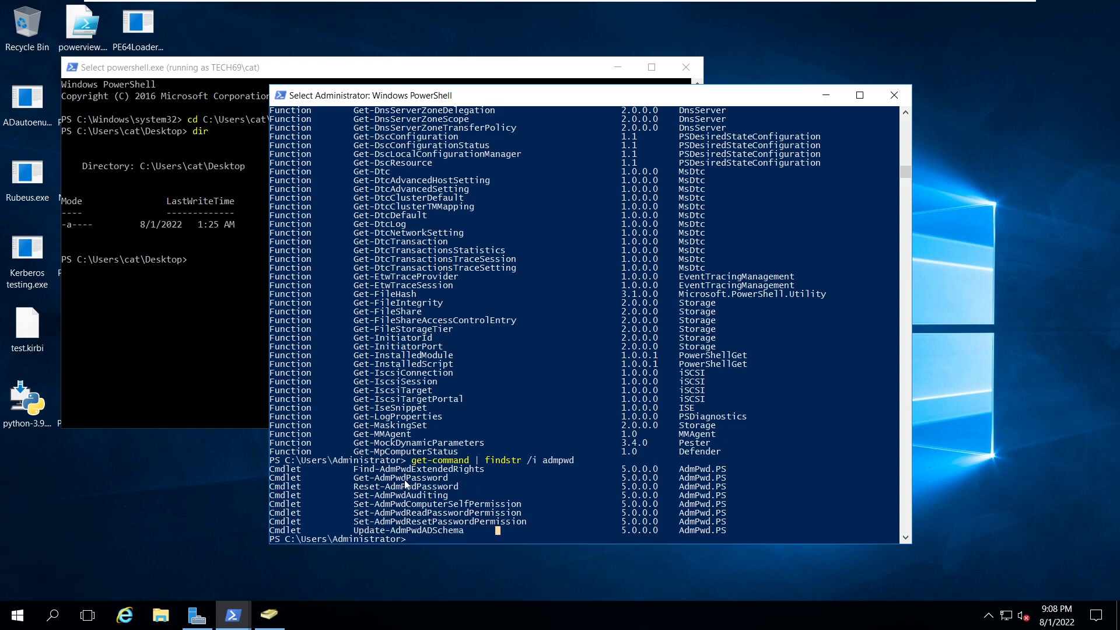
pyautogui.doubleClick(422, 487)
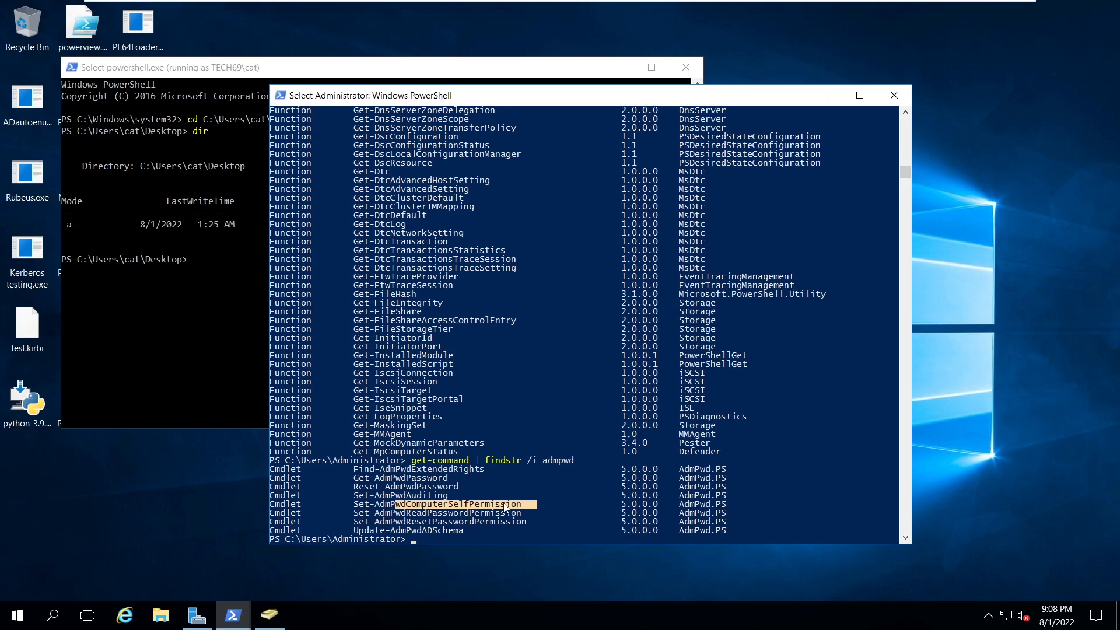
pyautogui.moveTo(585, 425)
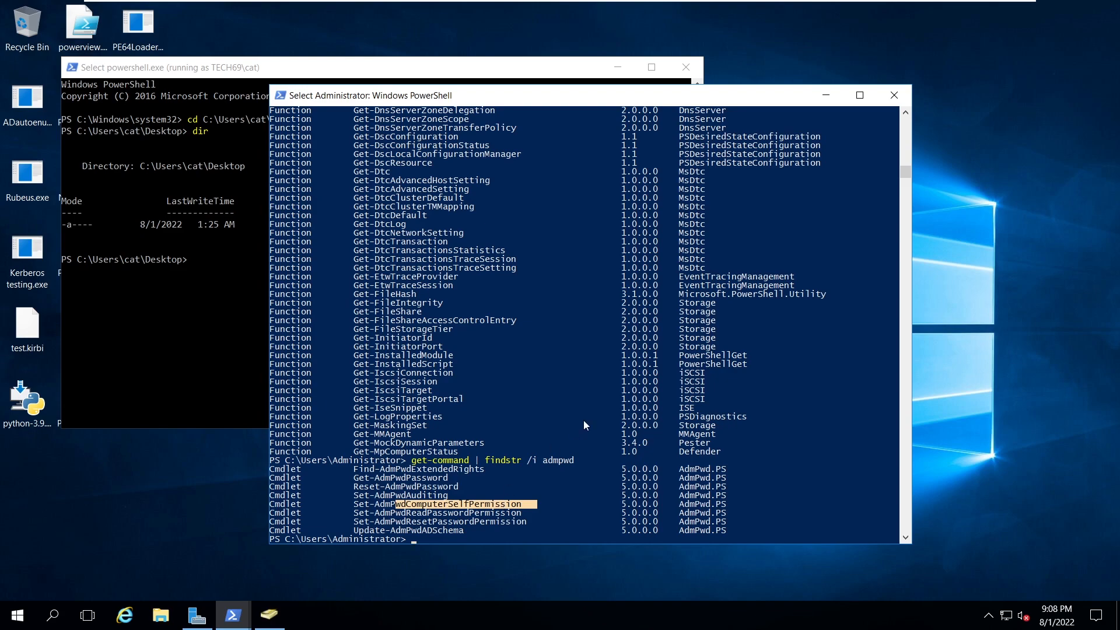
pyautogui.moveTo(142, 290)
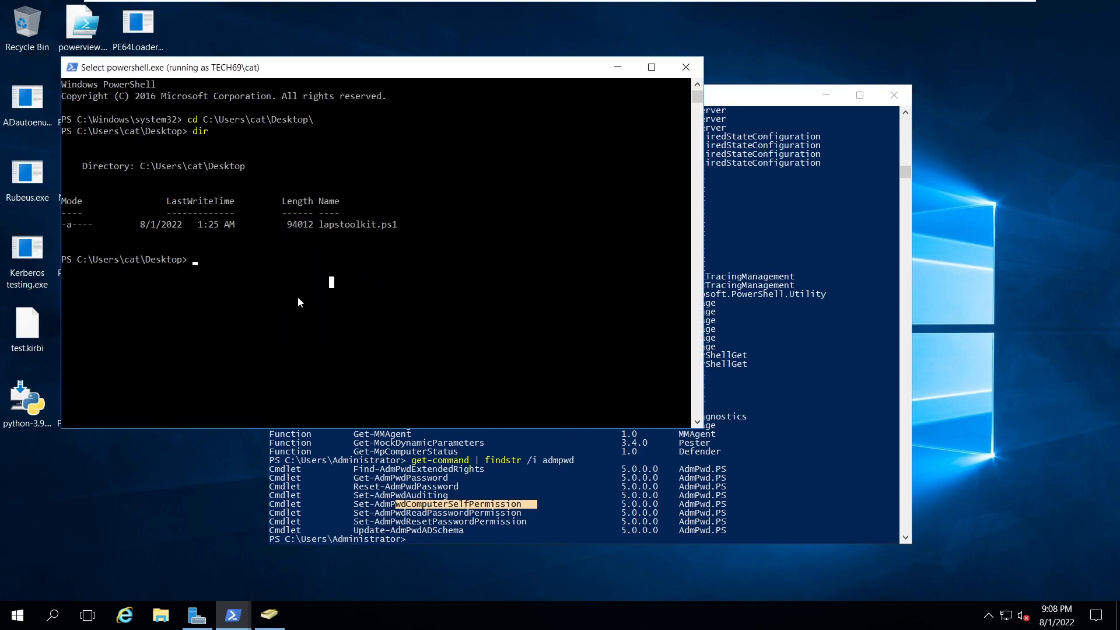
# - Import .\lapstoolkit.ps1 and run get-lapscomputers to list LAPS-enabled computers
pyautogui.write('import-')
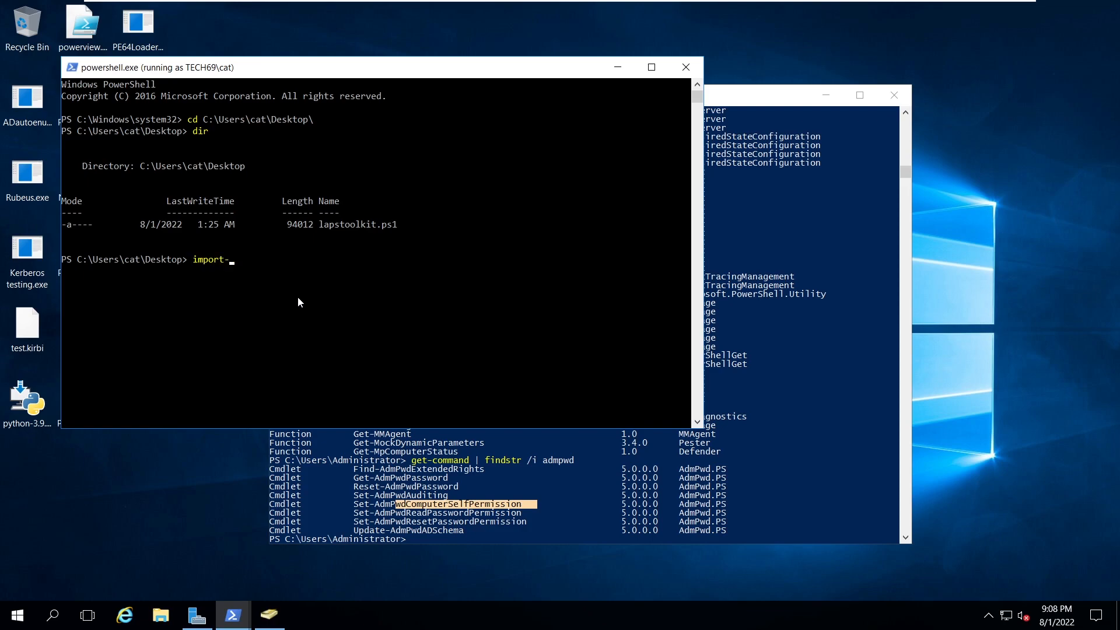
pyautogui.write('module lap')
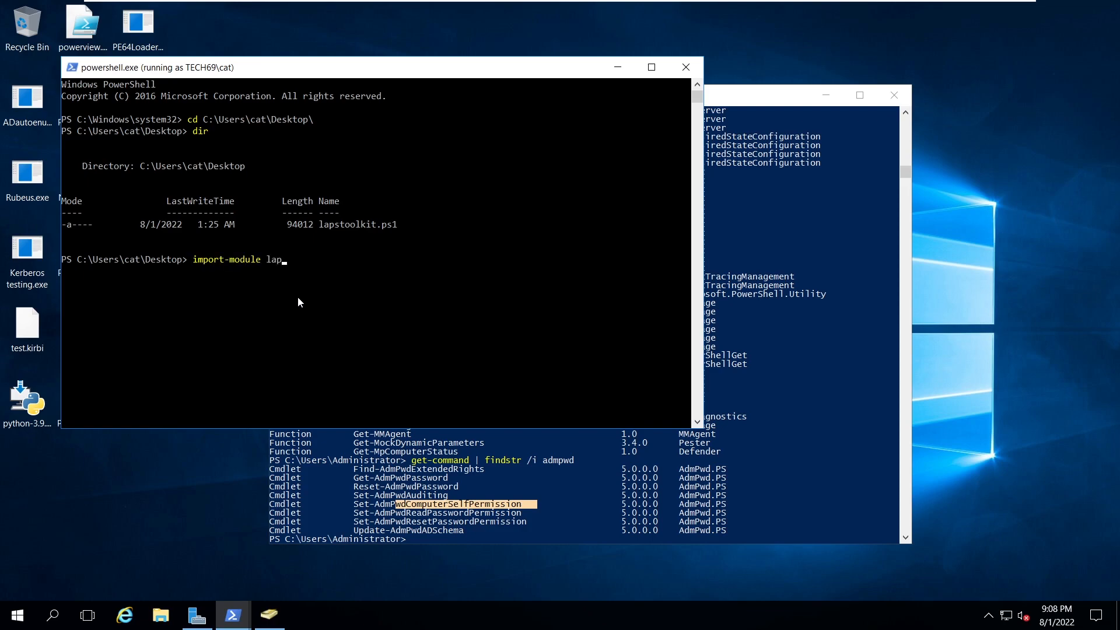
pyautogui.write('get-lapscomputers')
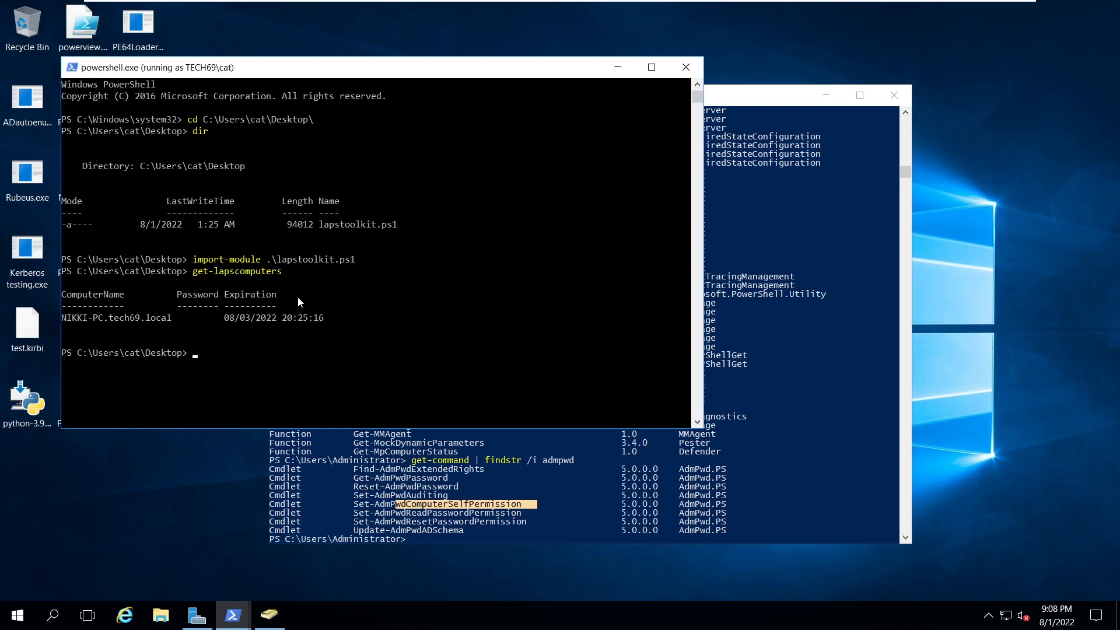
pyautogui.moveTo(94, 320)
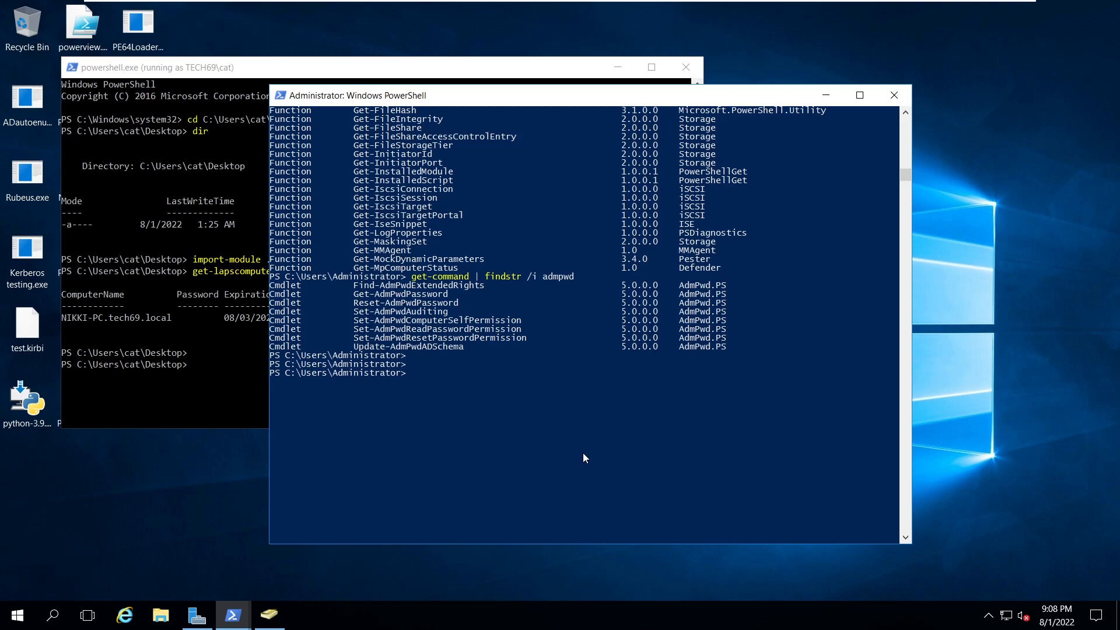
pyautogui.moveTo(483, 422)
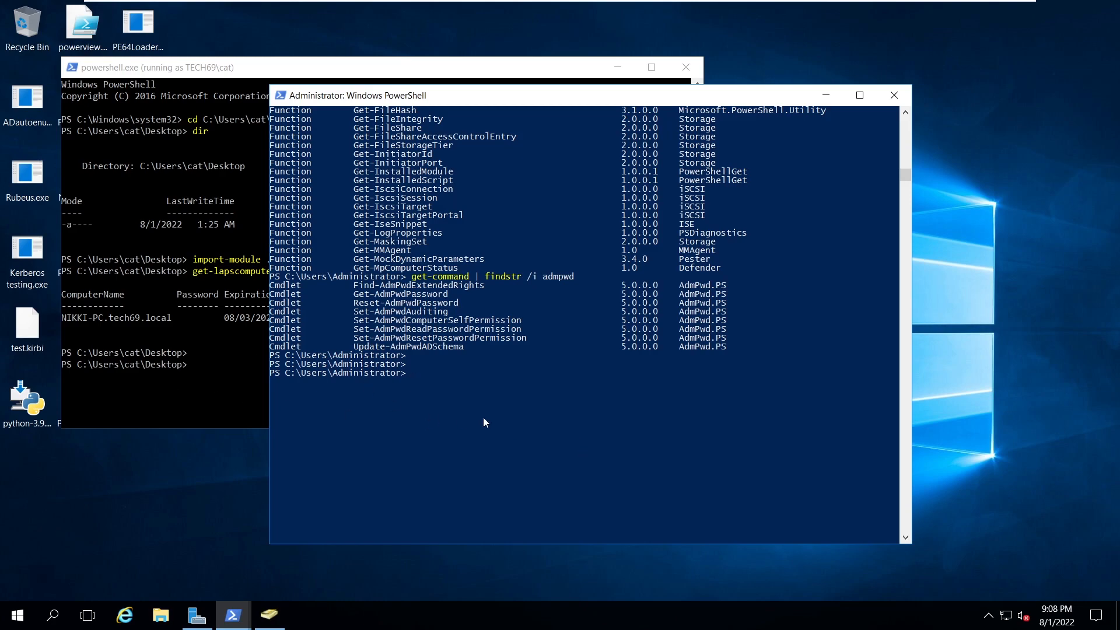
# - Run set-admpwdreadpasswordpermission -identity "LAPSGROUP" -allowedprincipals "cat" in the admin shell
pyautogui.write('set-admpwd')
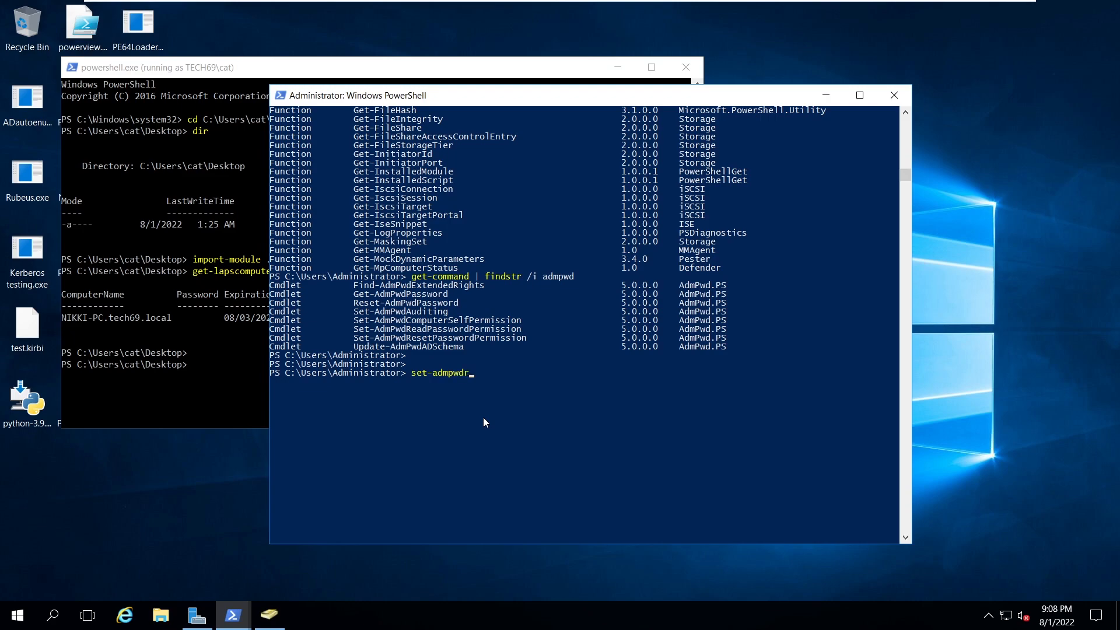
pyautogui.write('readpasswordp')
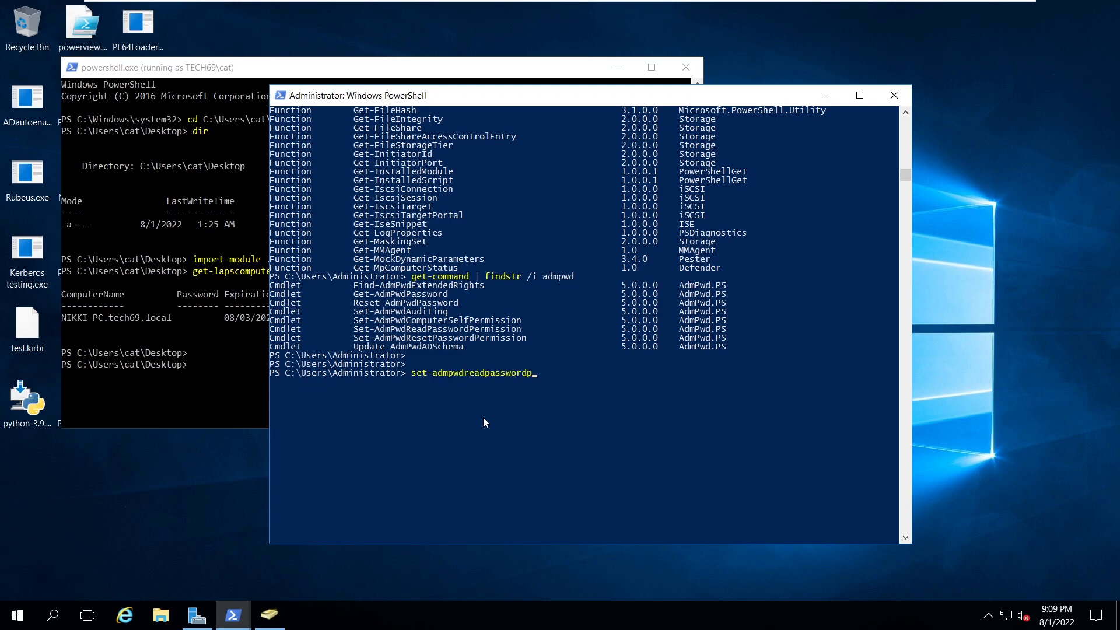
pyautogui.write('ermission -dein')
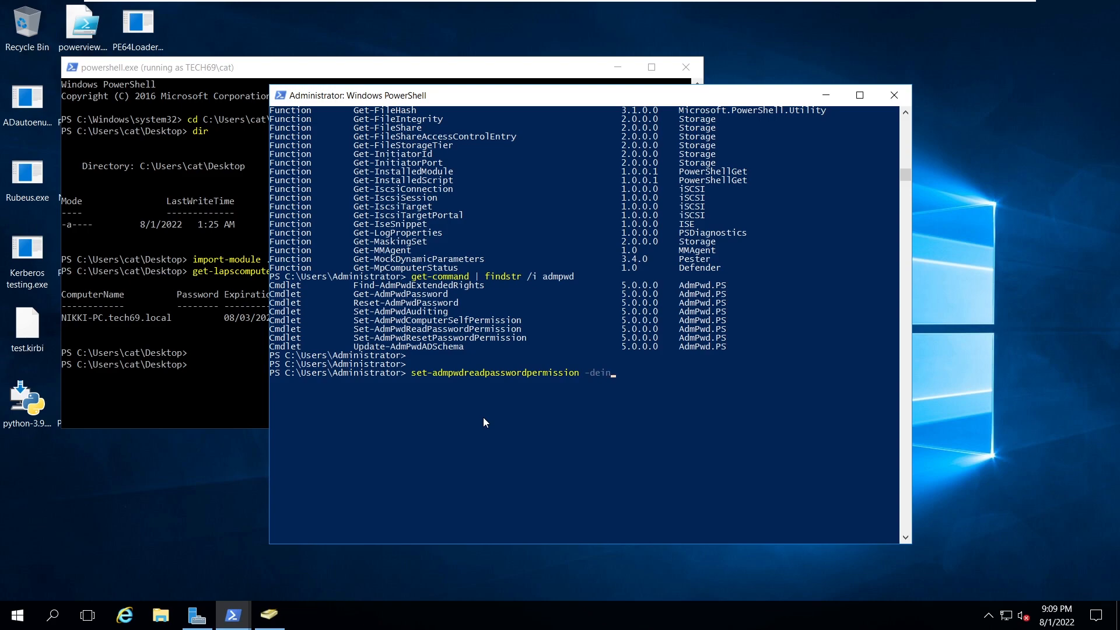
pyautogui.write('identity')
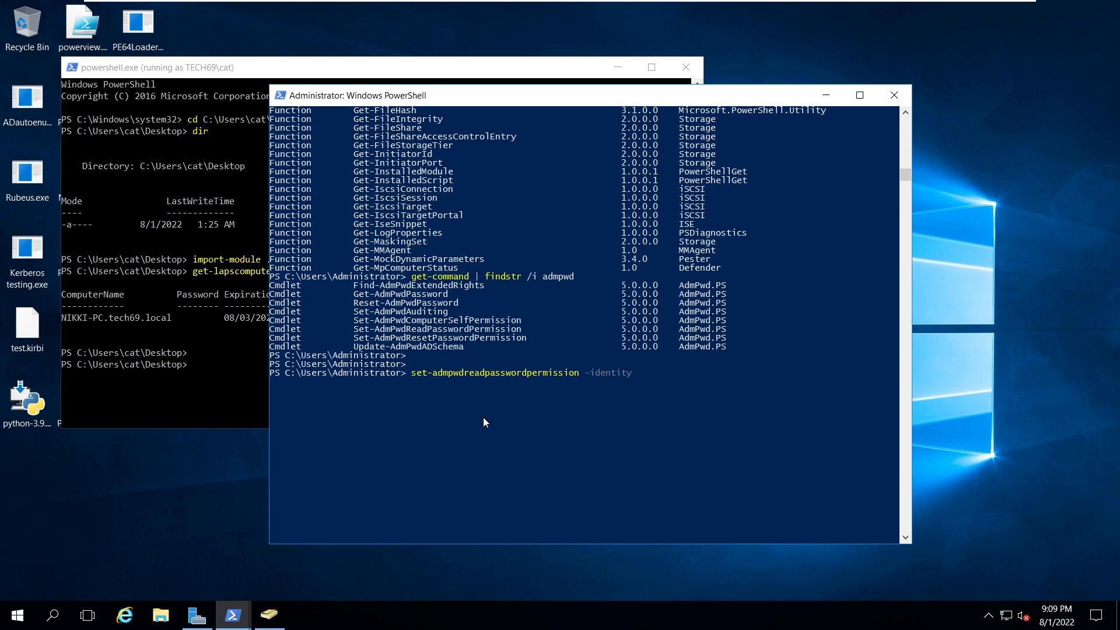
pyautogui.write('"LAPSGROUP" -allowedprincipals')
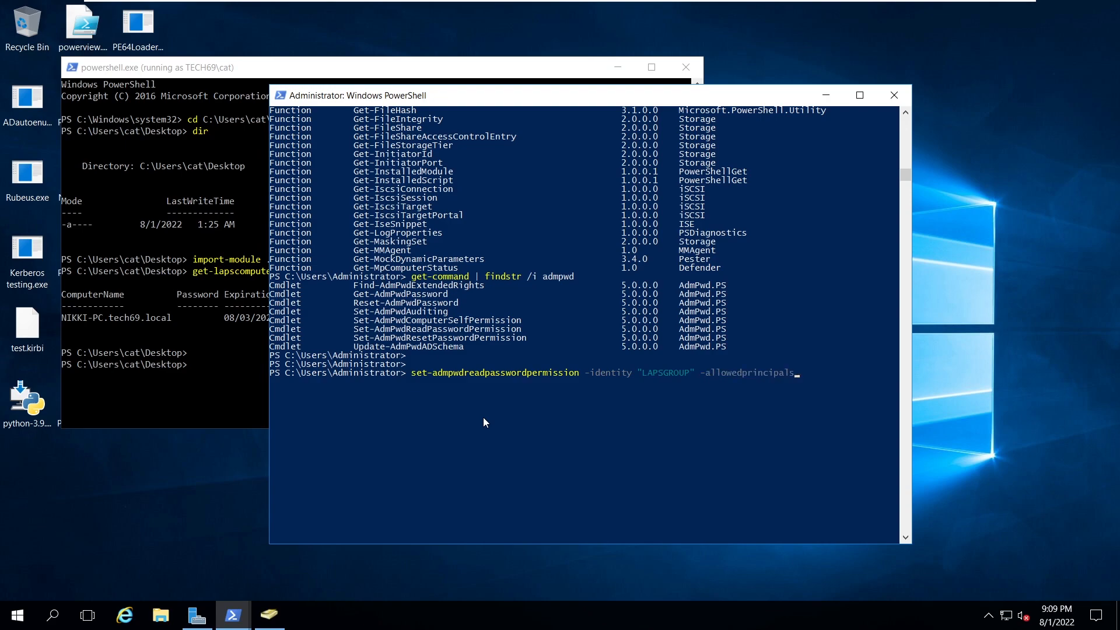
pyautogui.write('"cat"')
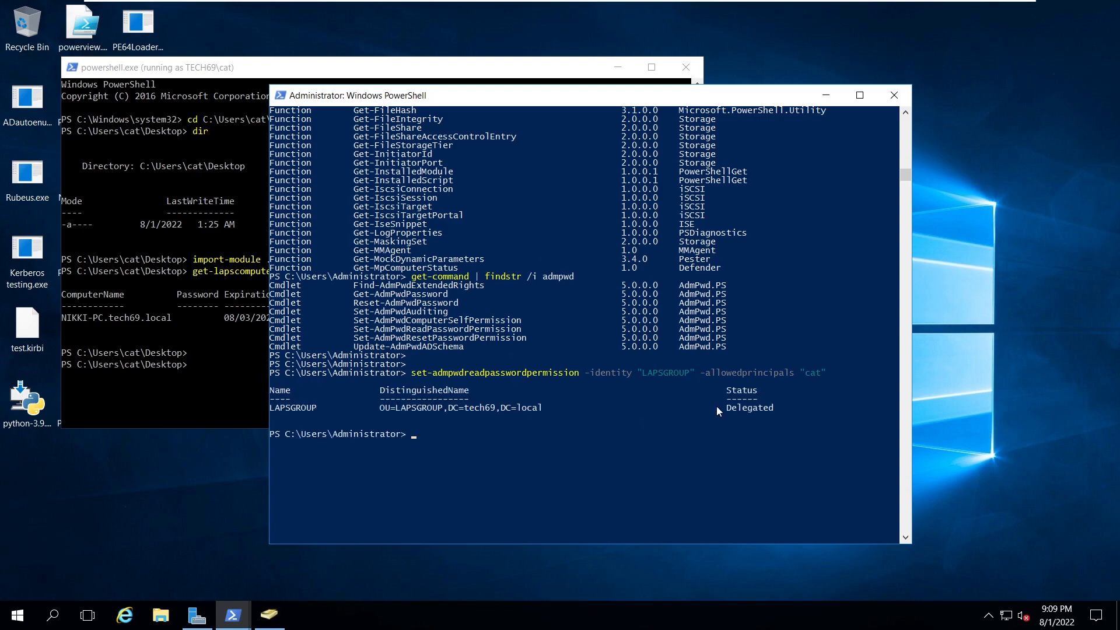
pyautogui.moveTo(421, 407)
pyautogui.write('get-lapscomputers')
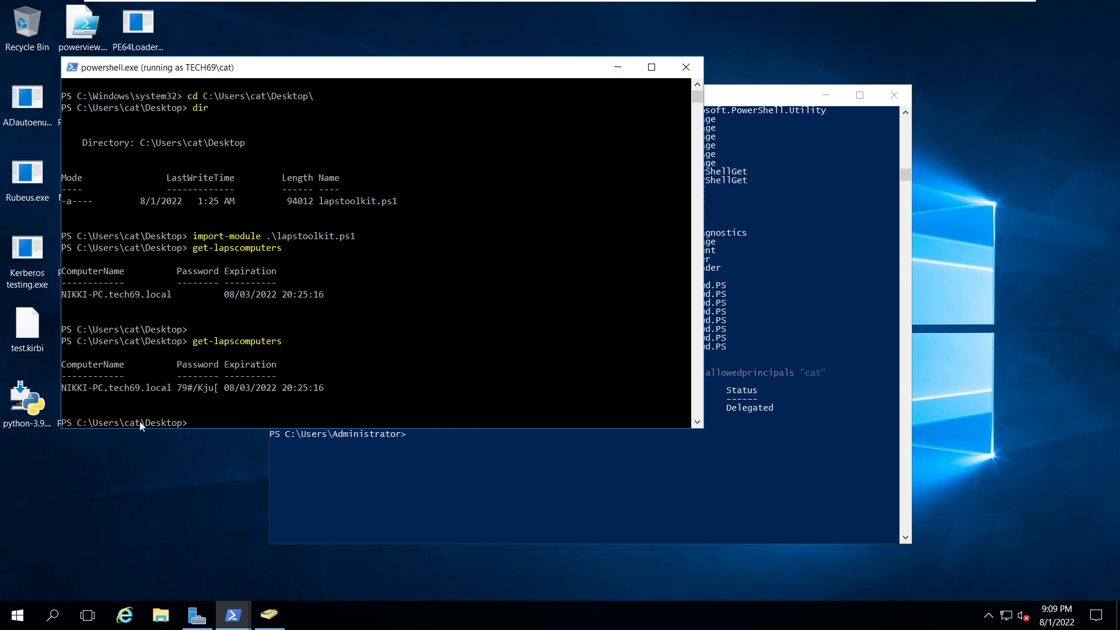
# - Select NIKKI-PC's revealed LAPS password in cat's Get-LAPSComputers output, then move on in the README
pyautogui.moveTo(180, 387); pyautogui.dragTo(219, 387)
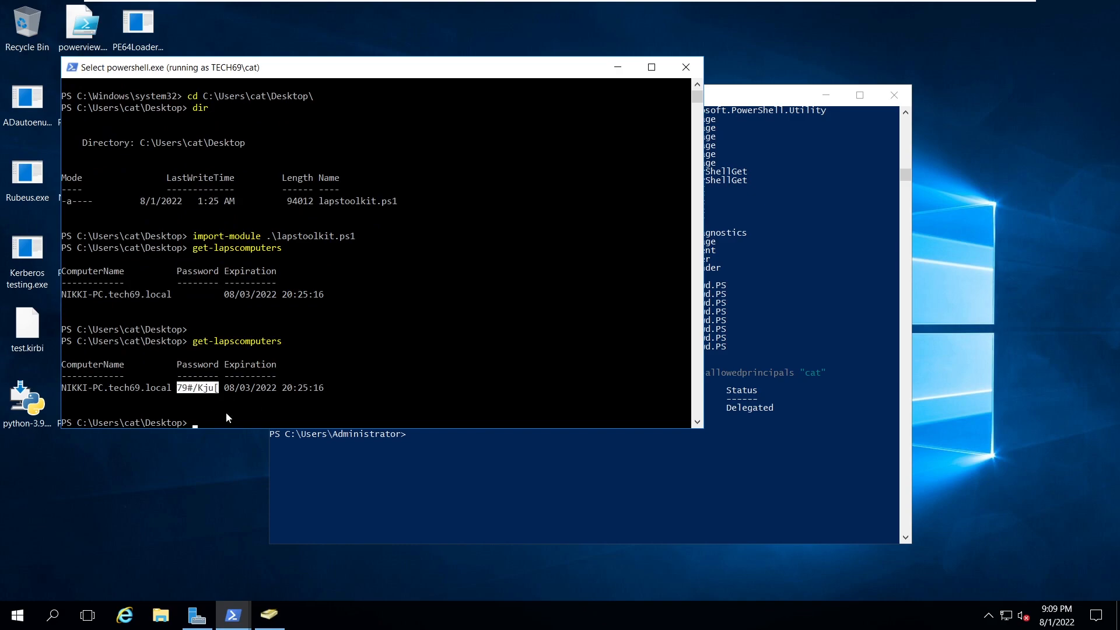
pyautogui.click(198, 388)
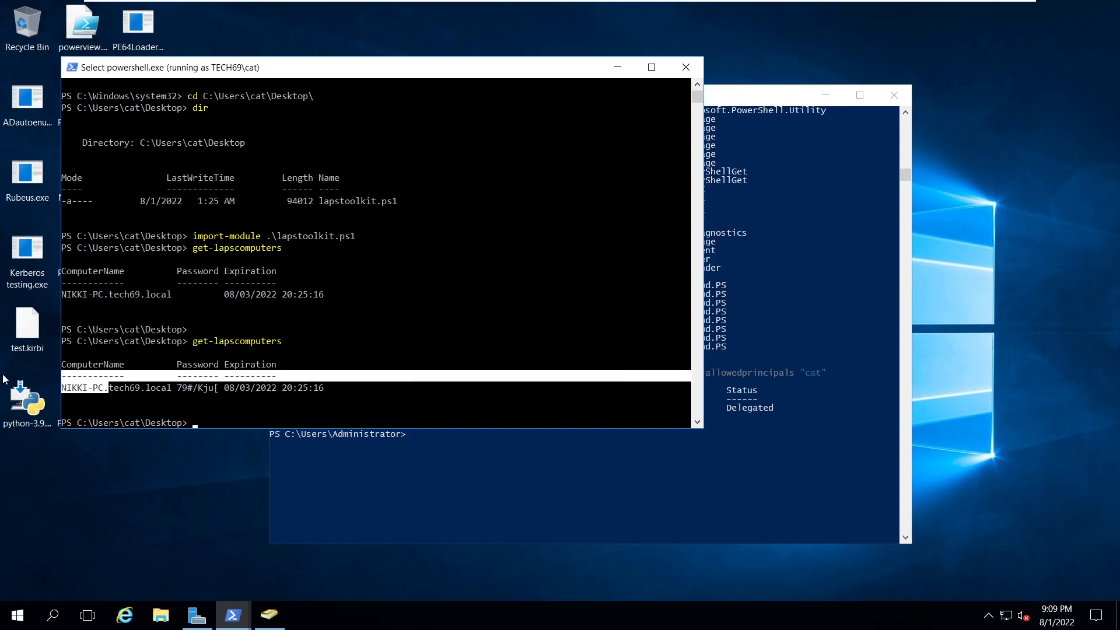
pyautogui.scroll(-3)
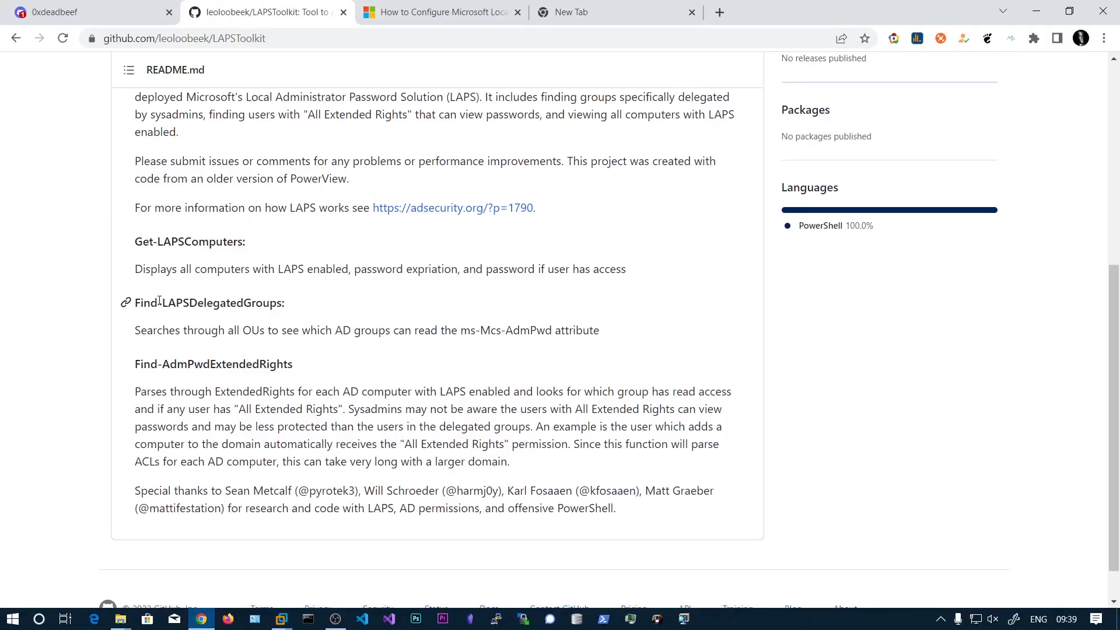
# - Pick out the Find-LAPSDelegatedGroups heading in the LAPSToolkit README
pyautogui.doubleClick(200, 302)
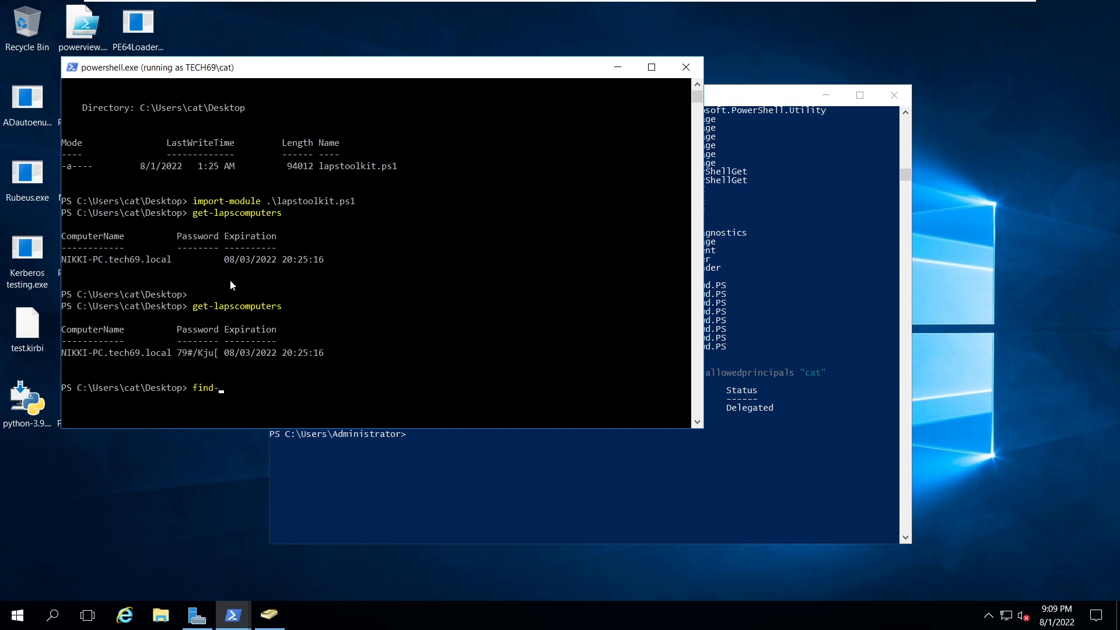
# - Enter the find-lapsdelegatedgroups command at cat's runas prompt
pyautogui.write('lapsdeleg')
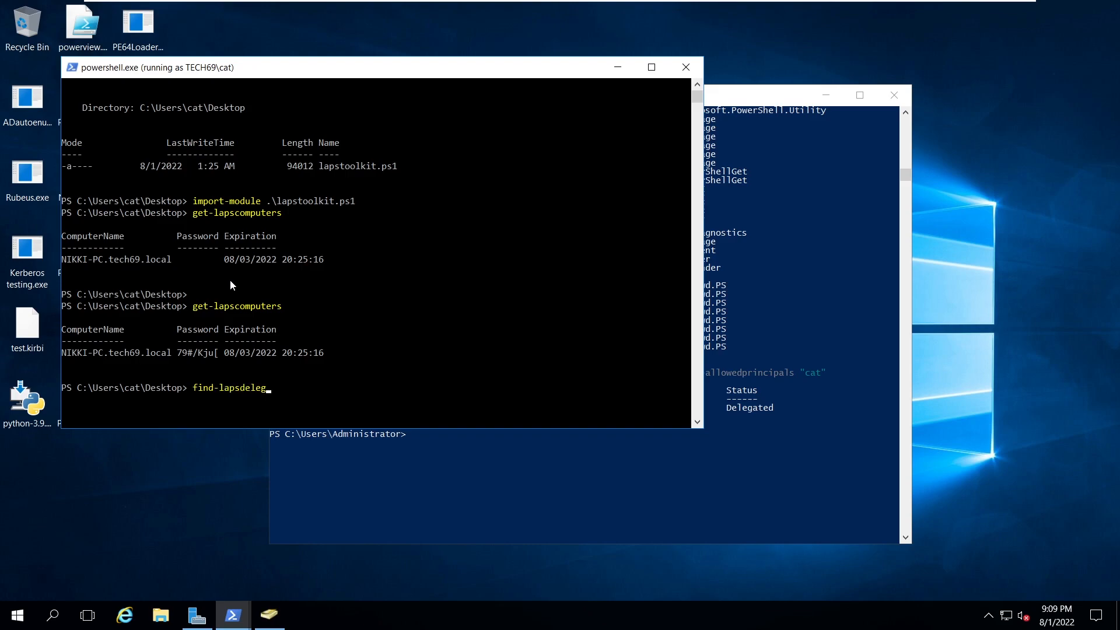
pyautogui.write('atedgroups')
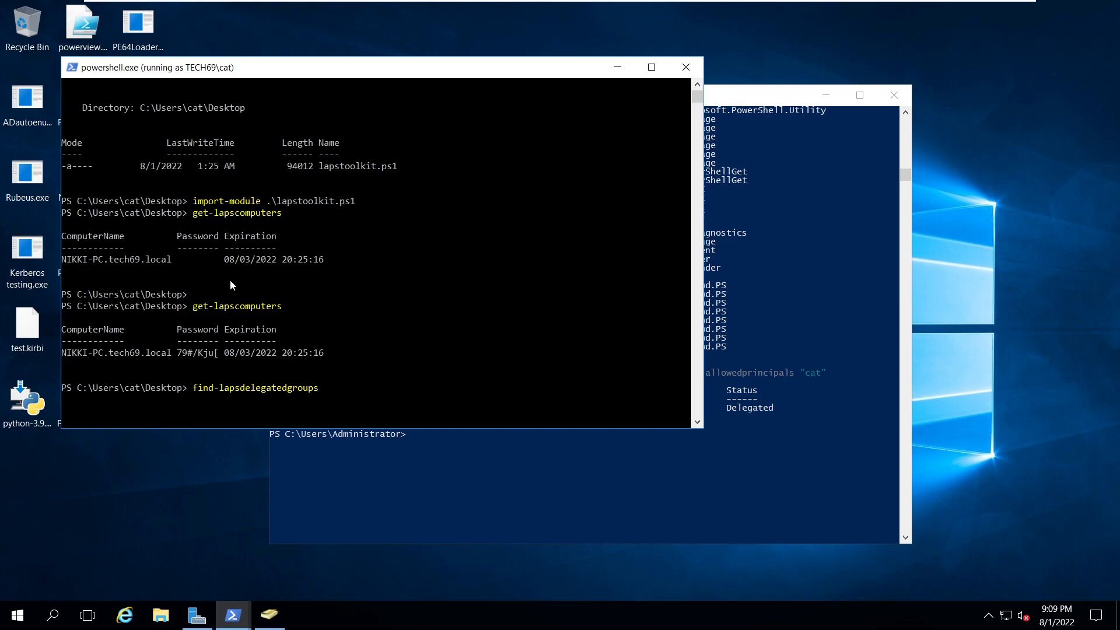
pyautogui.moveTo(727, 438)
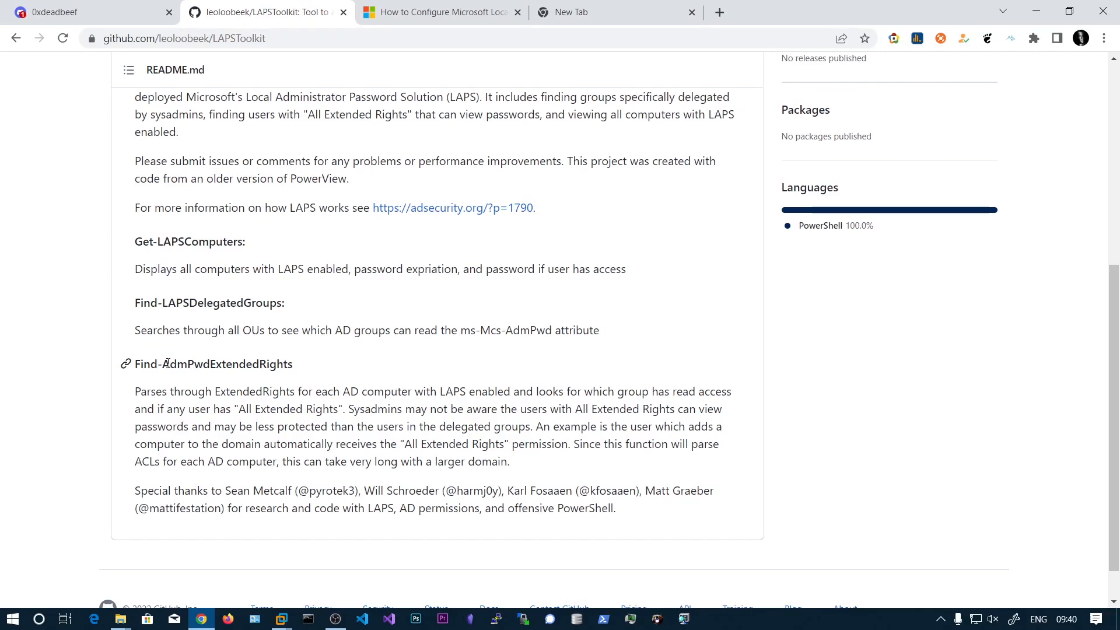
pyautogui.moveTo(252, 364)
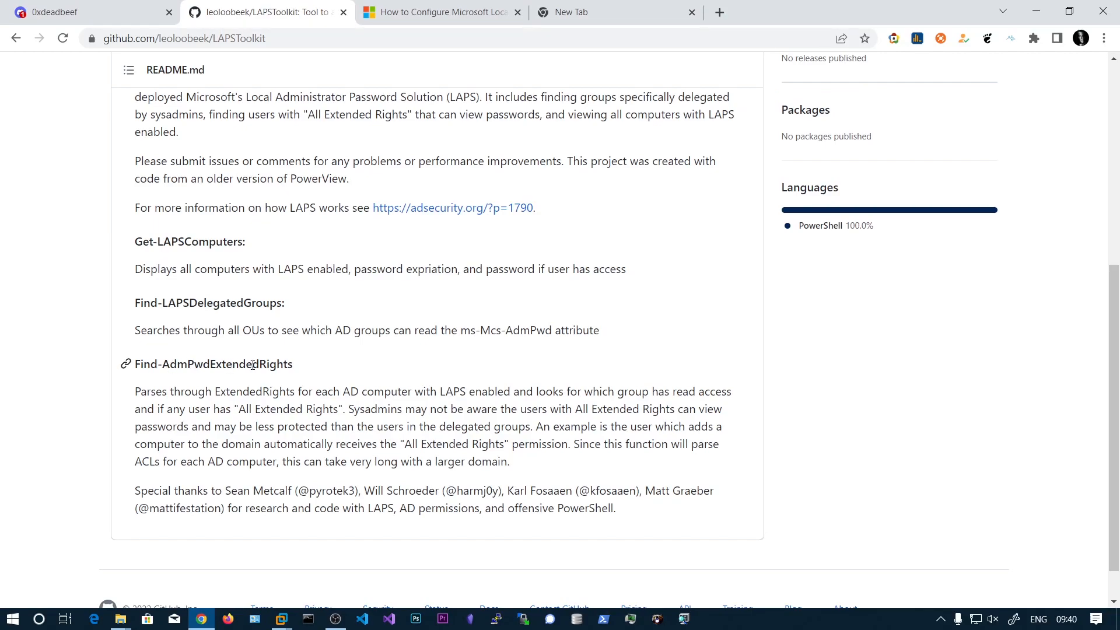
pyautogui.moveTo(249, 367)
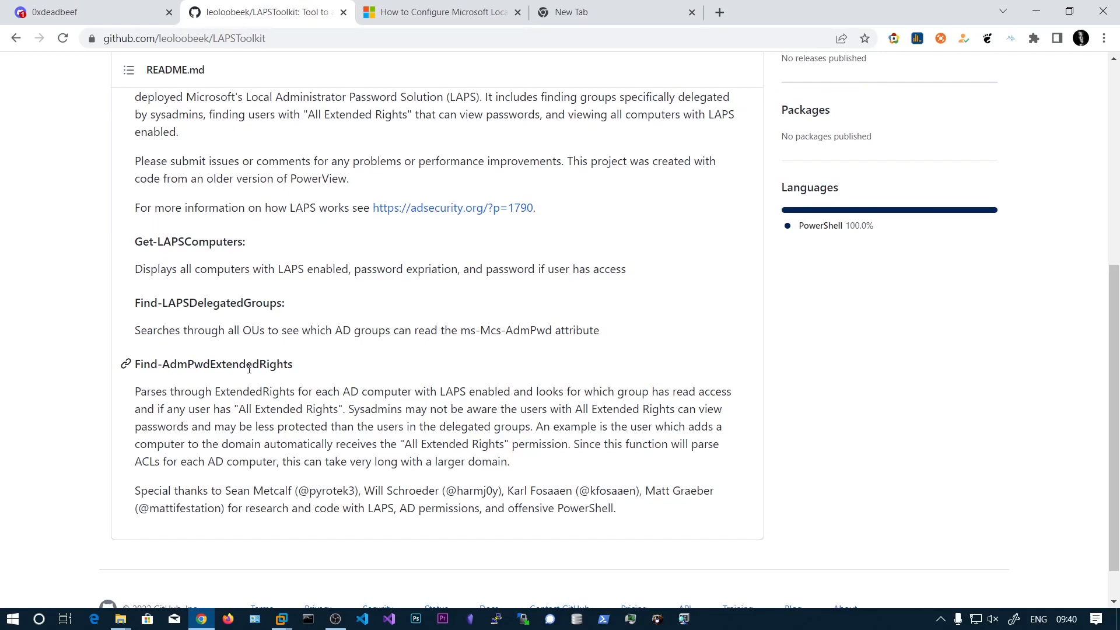
pyautogui.moveTo(213, 364)
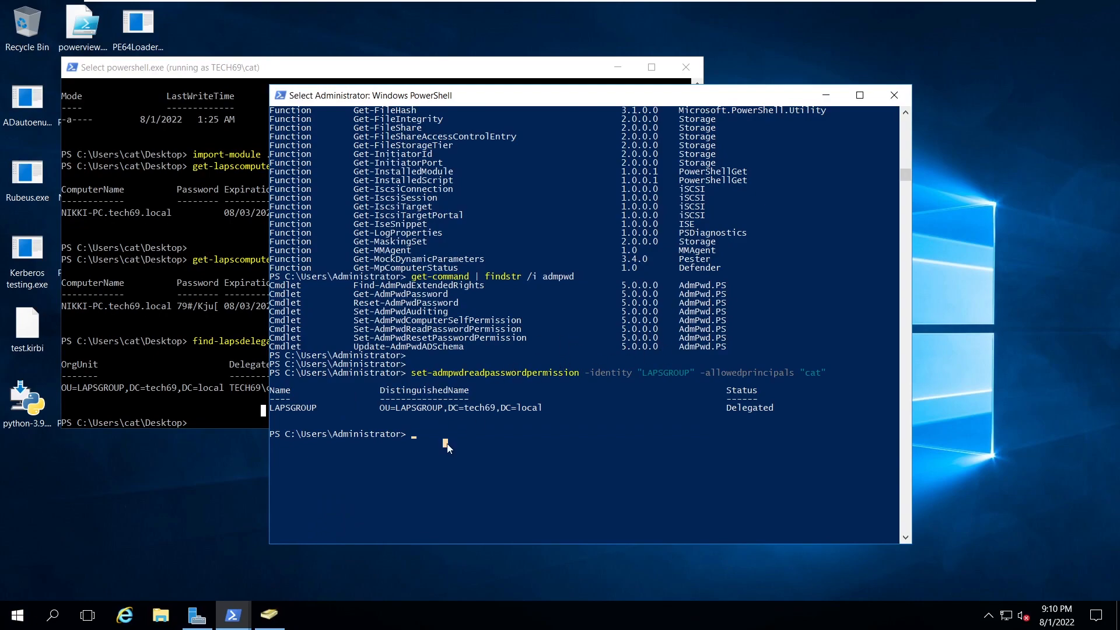
# - Run find-admpwdextendedrights -identity "LAPSGROUP", listing SYSTEM, Domain Admins and TECH69\cat
pyautogui.write('find-admpwd')
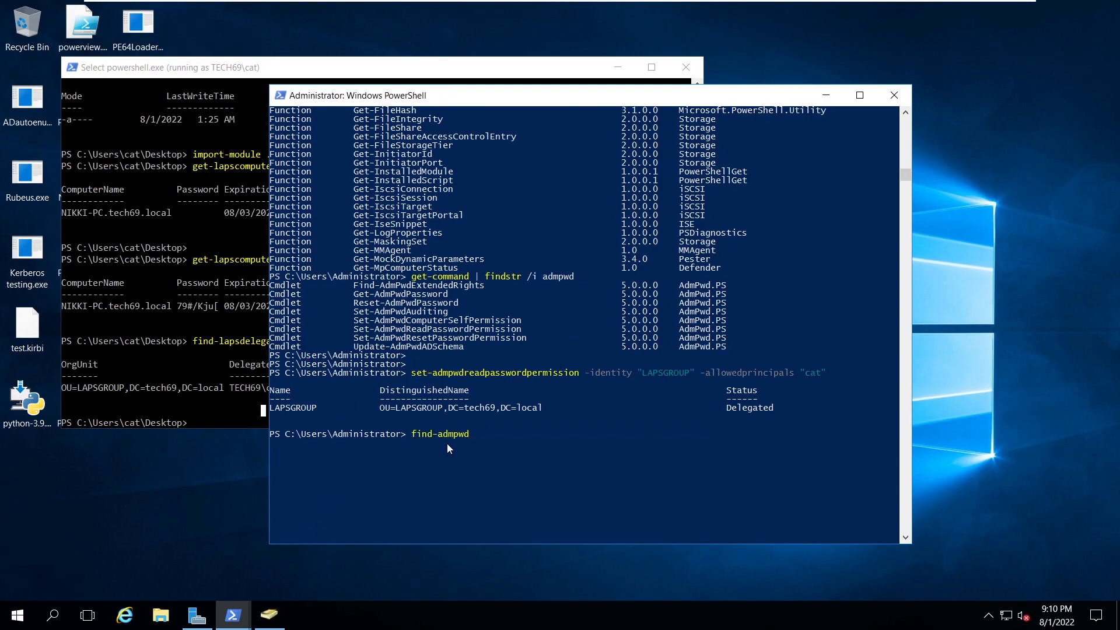
pyautogui.write('extendedrights')
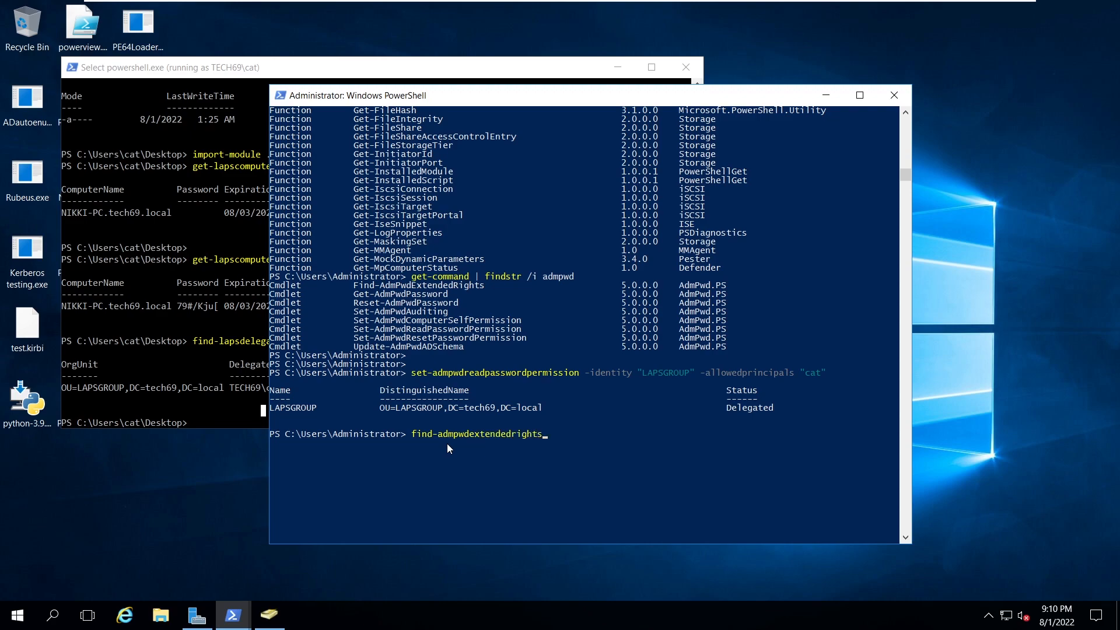
pyautogui.write('-identity "LAPSGROUP')
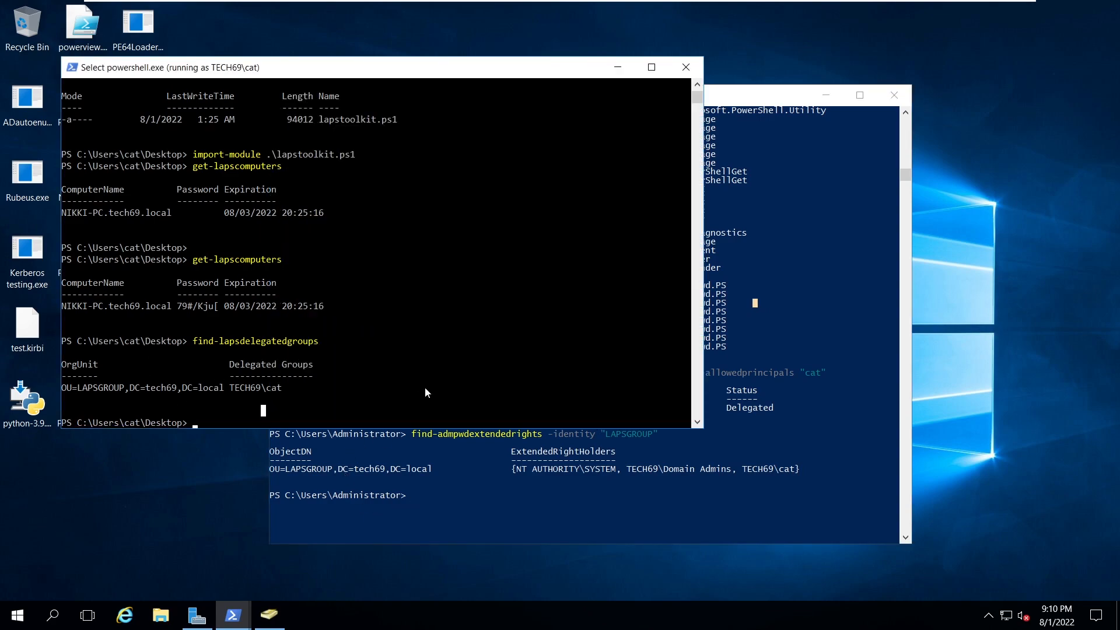
# - Run find-admpwdextendedrights, listing TECH69\test1 (All) and TECH69\cat (Delegated) for NIKKI-PC
pyautogui.write('find-admpwd')
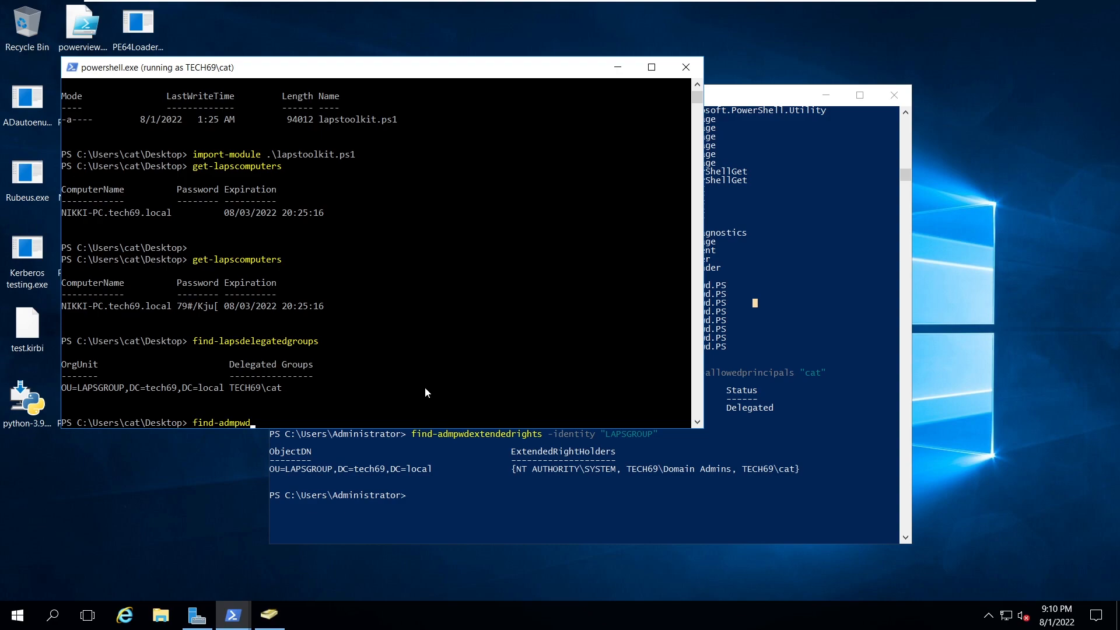
pyautogui.write('extendedrights')
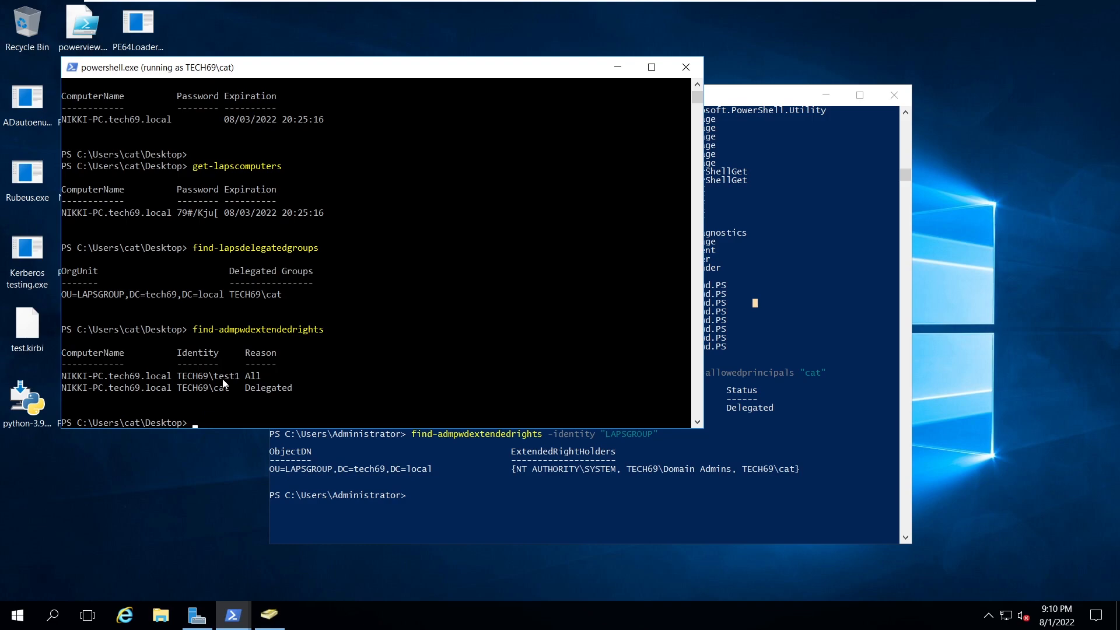
pyautogui.moveTo(100, 379)
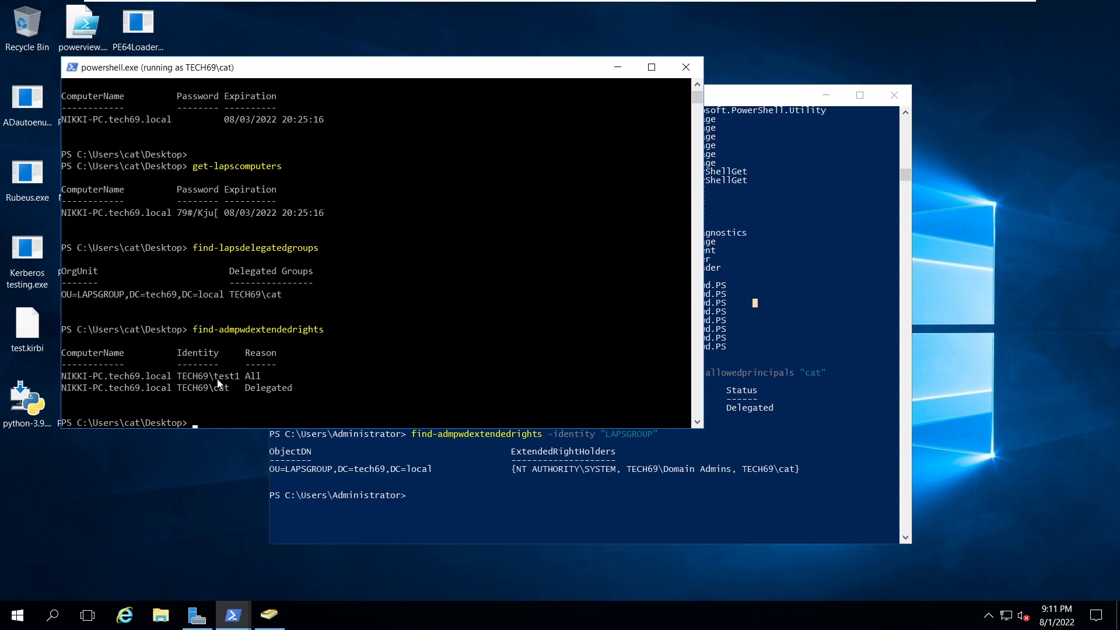
pyautogui.moveTo(357, 176)
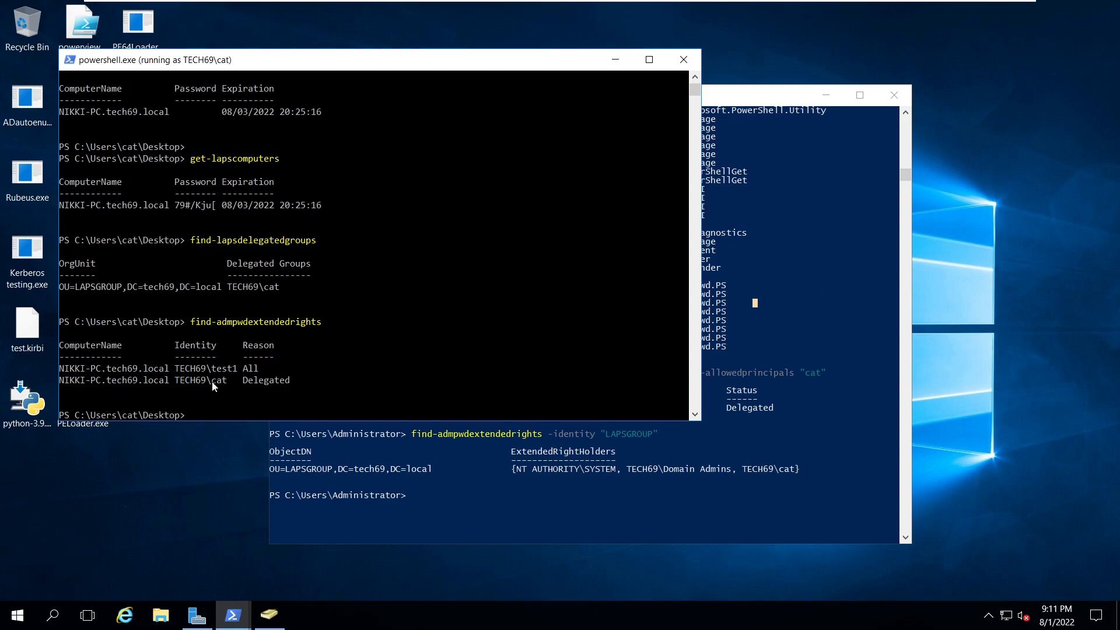
pyautogui.moveTo(227, 386)
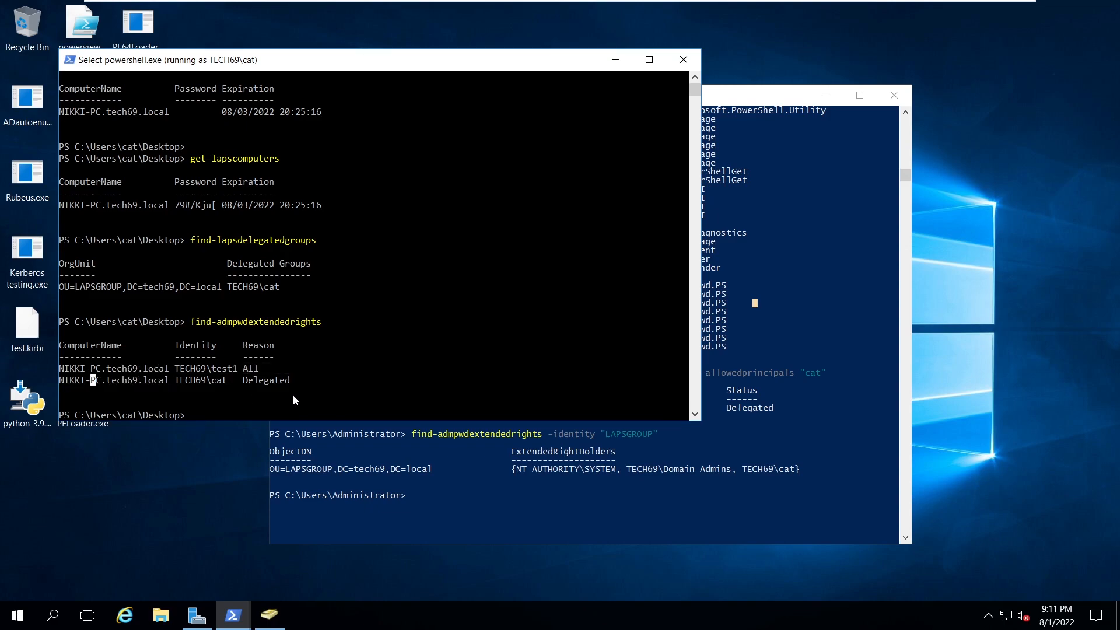
pyautogui.moveTo(314, 421)
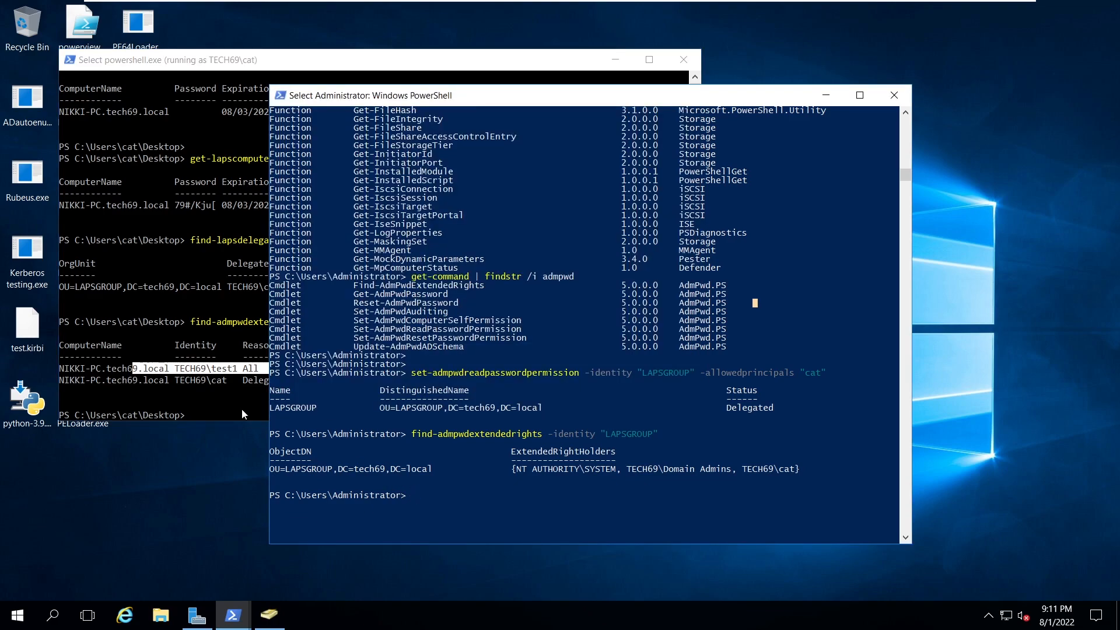
pyautogui.moveTo(617, 307)
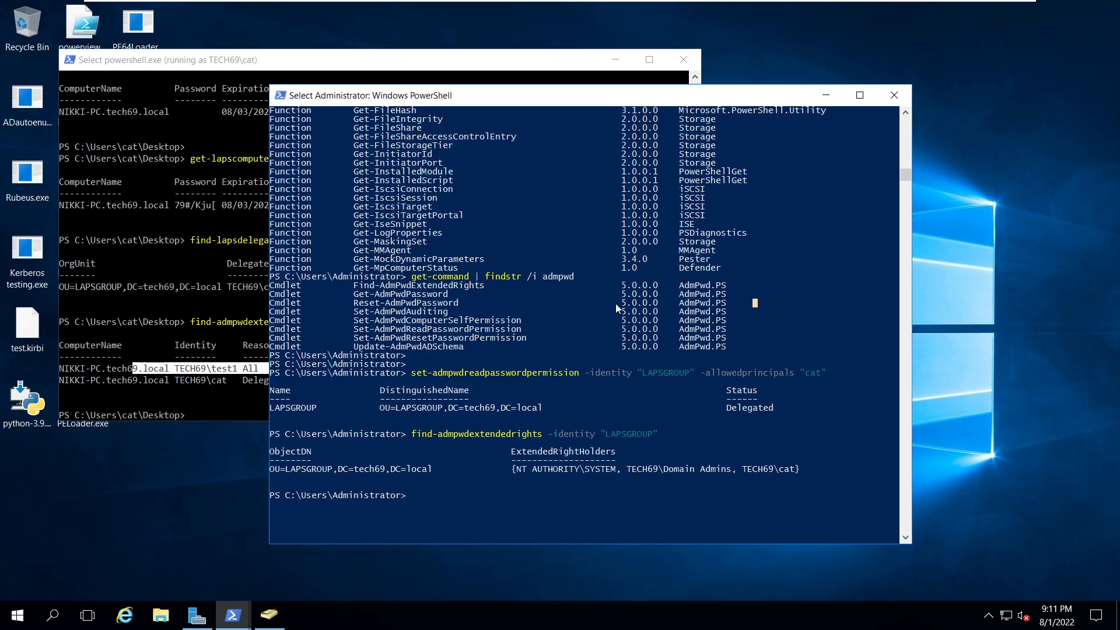